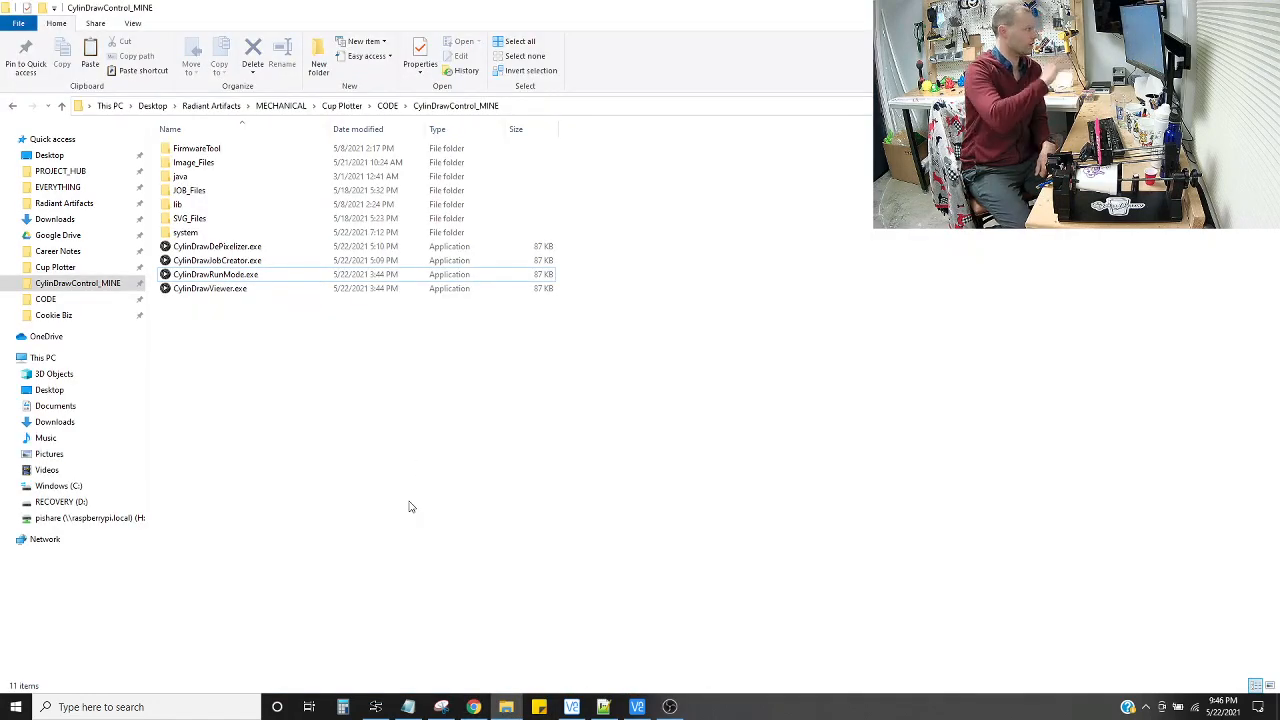
- Launch CylinDrawDePixelizer.exe so the hot cocoa cup image loads with its black trace preview
{"action": "left_click", "coordinate": [216, 260]}
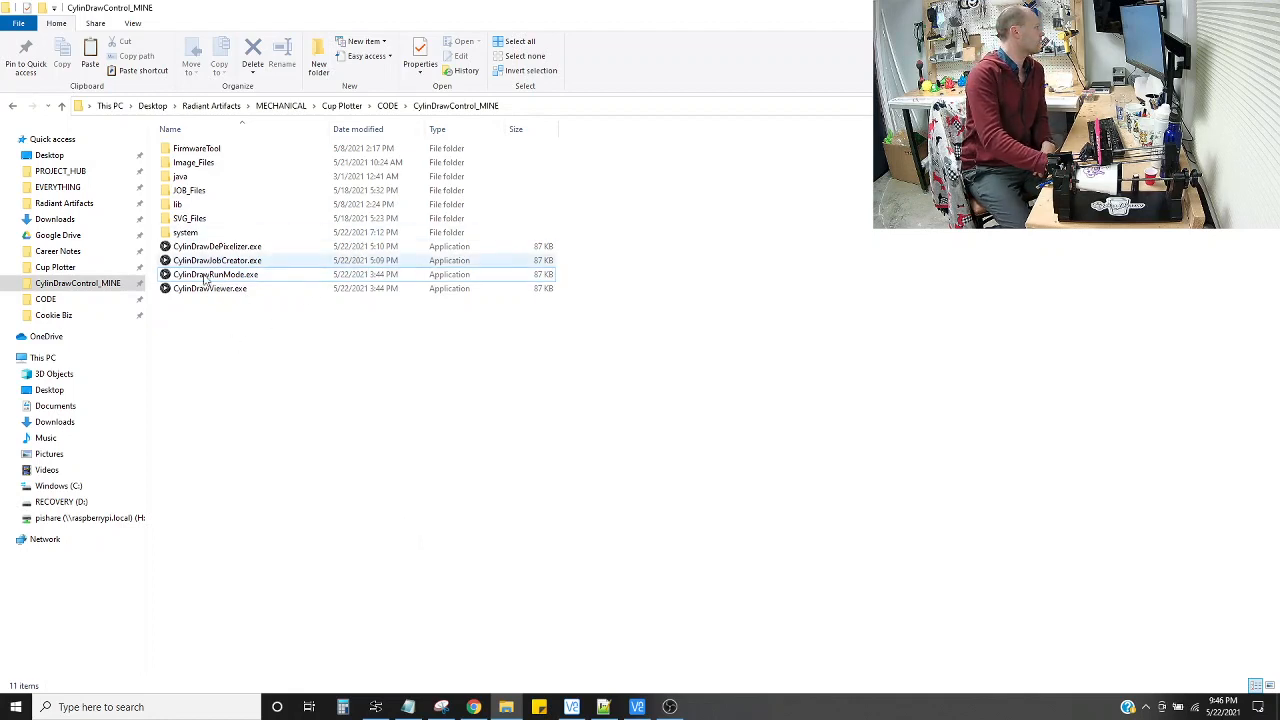
{"action": "left_click", "coordinate": [210, 288]}
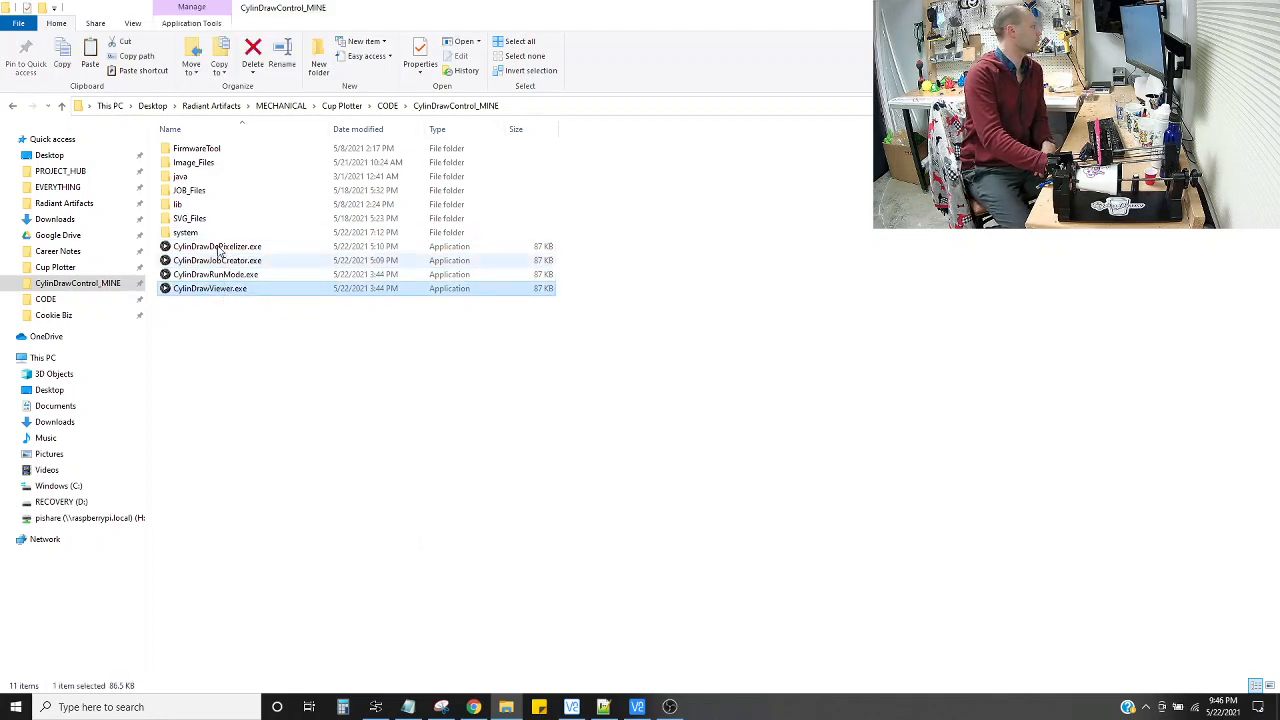
{"action": "mouse_move", "coordinate": [216, 246]}
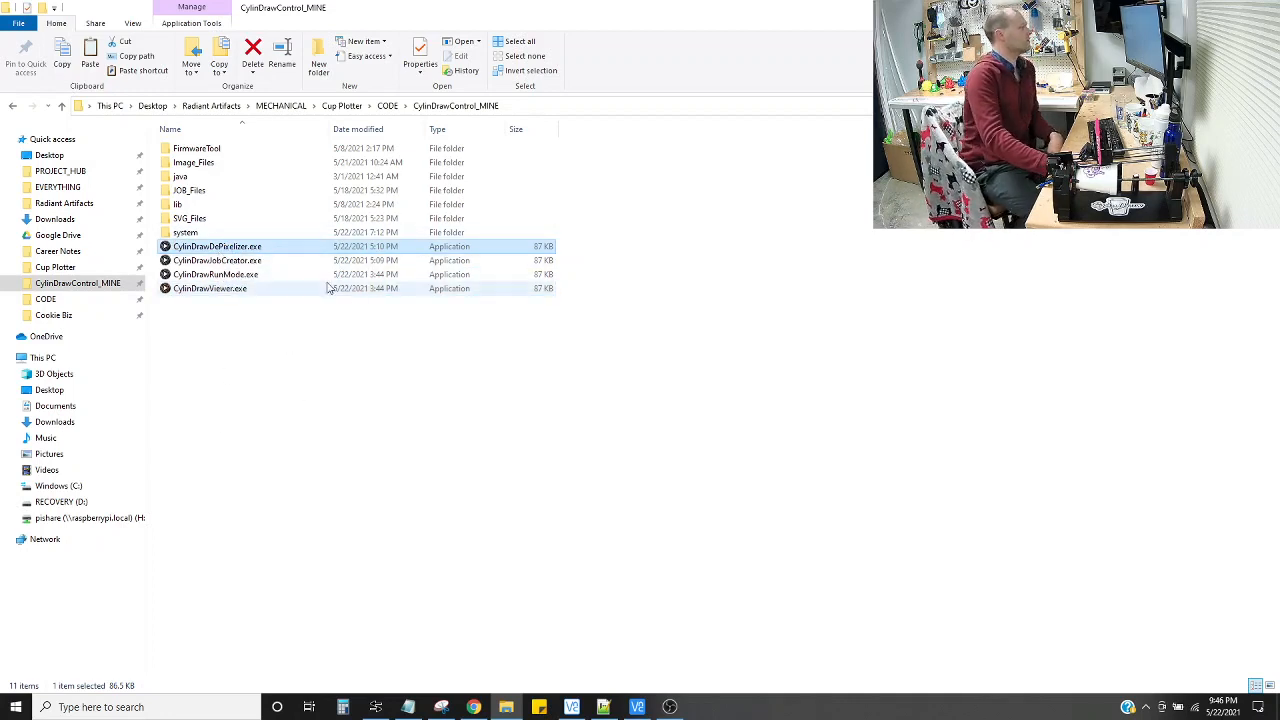
{"action": "double_click", "coordinate": [216, 246]}
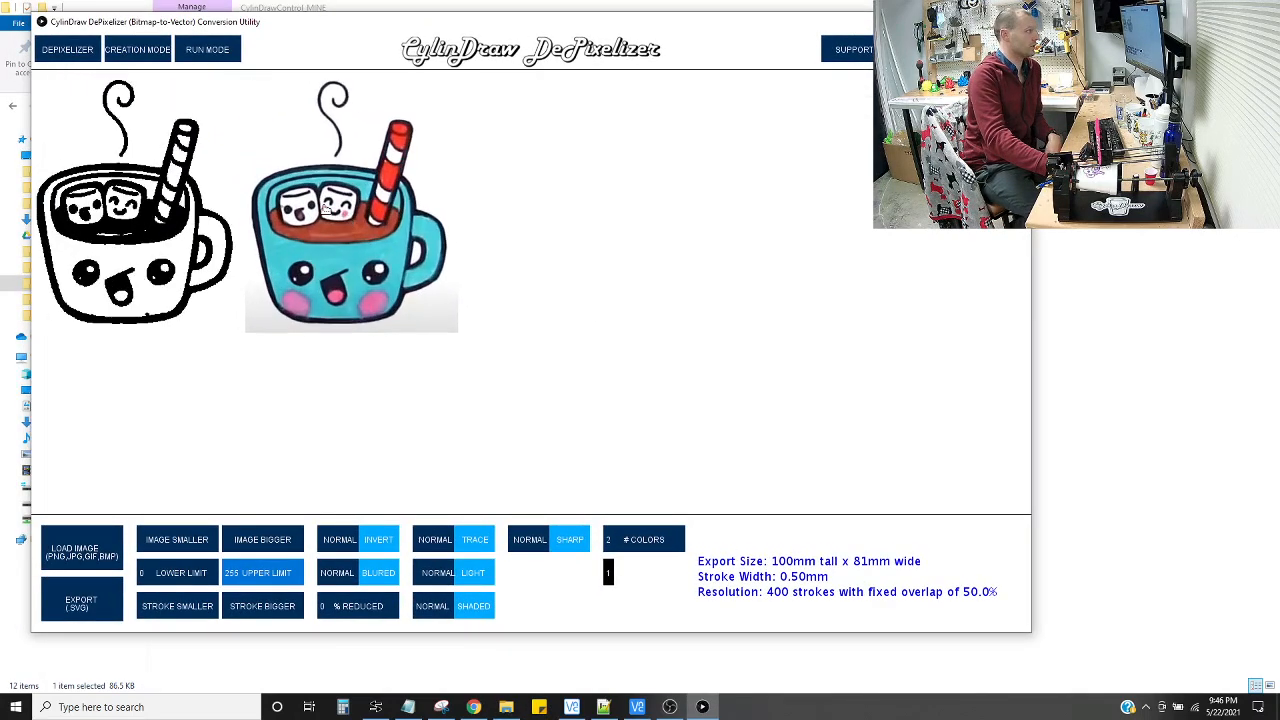
{"action": "left_click", "coordinate": [262, 540]}
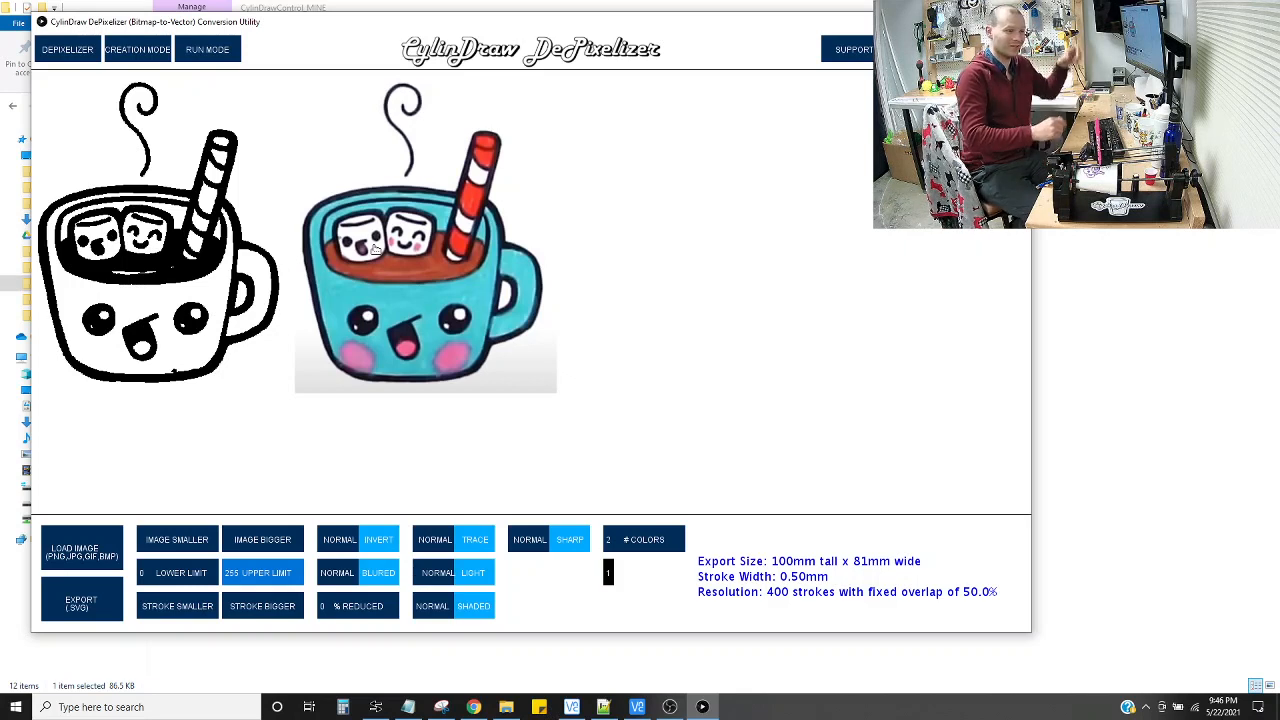
{"action": "mouse_move", "coordinate": [444, 396]}
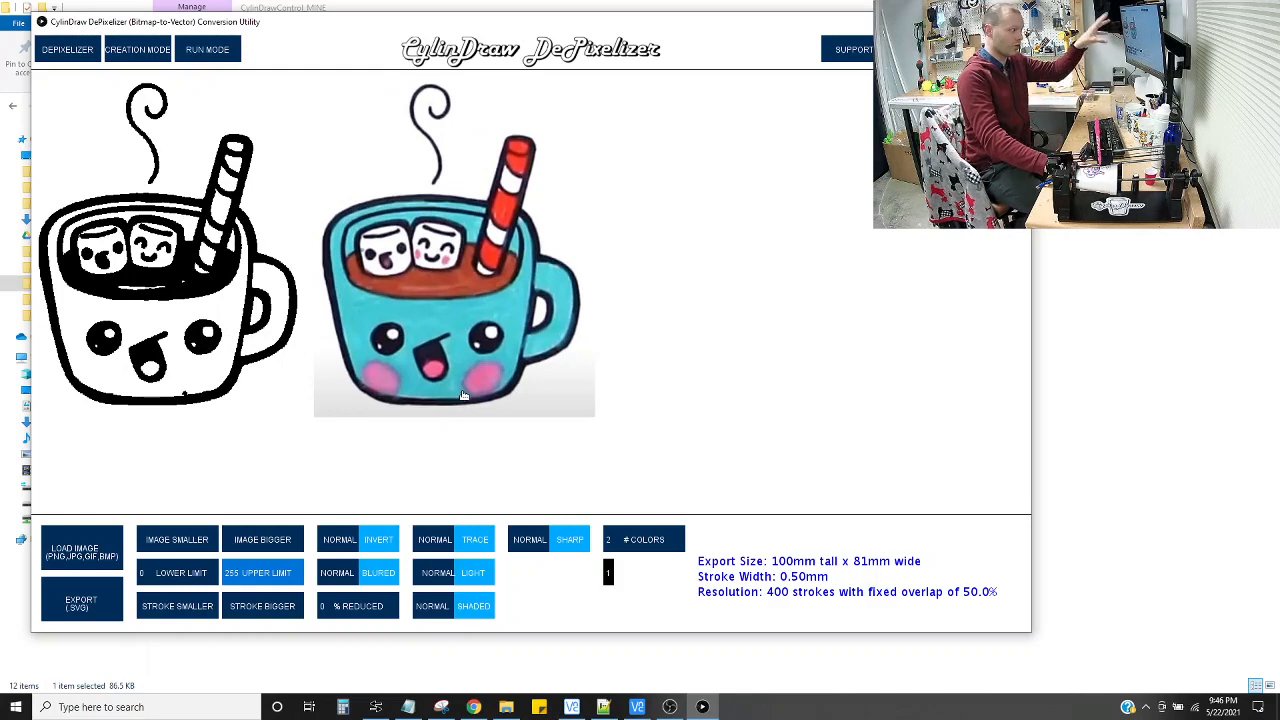
{"action": "mouse_move", "coordinate": [136, 414]}
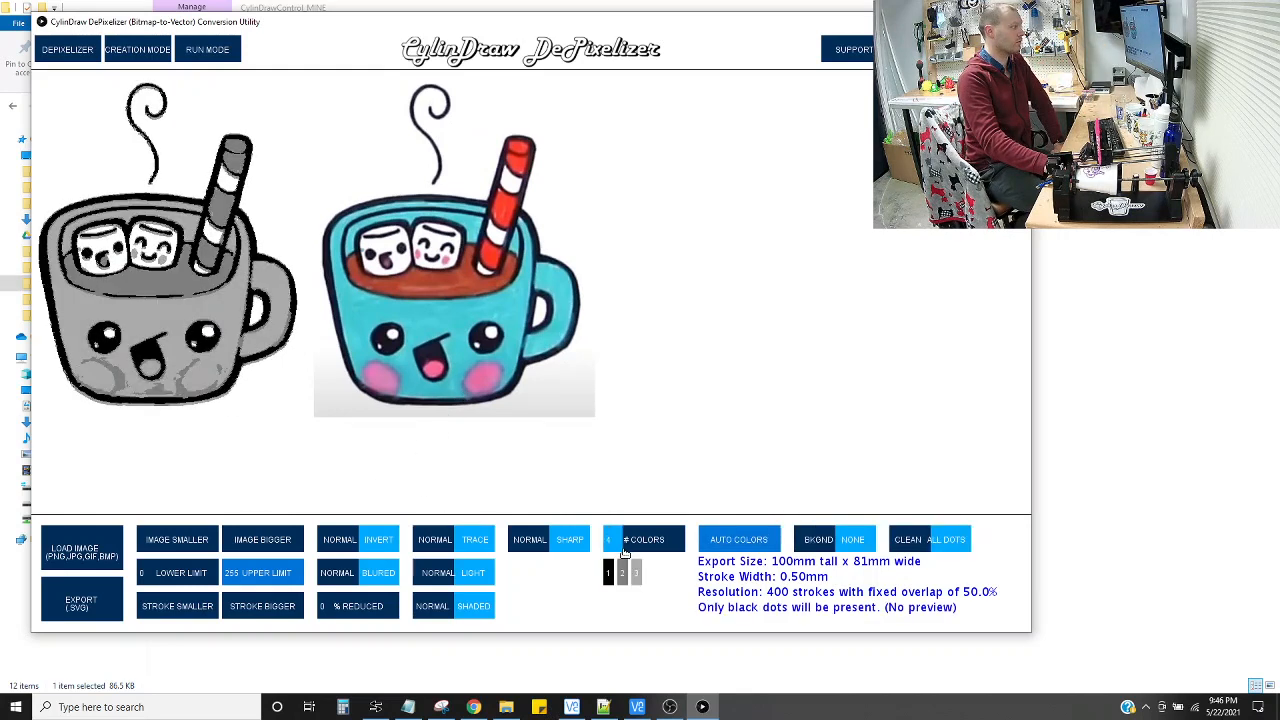
- Preview a 32-colour trace, return to 2 colours, and raise % REDUCED to 35
{"action": "left_click", "coordinate": [612, 540]}
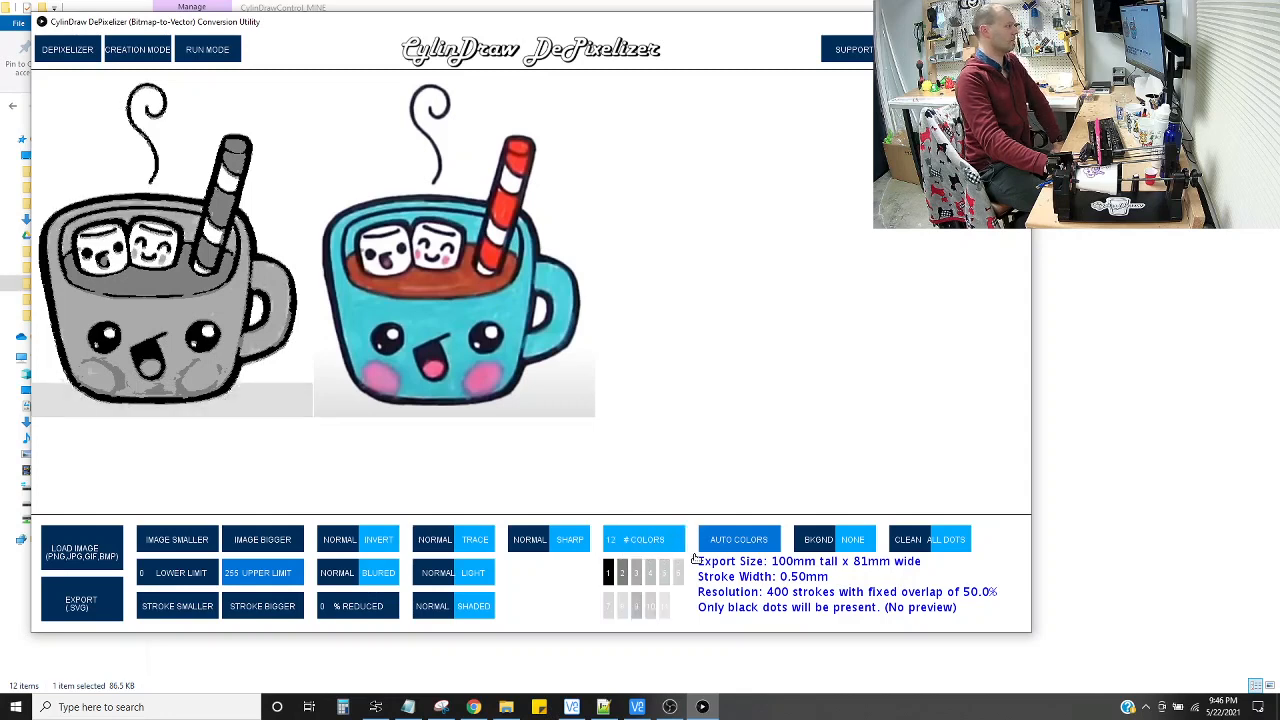
{"action": "left_click", "coordinate": [738, 540]}
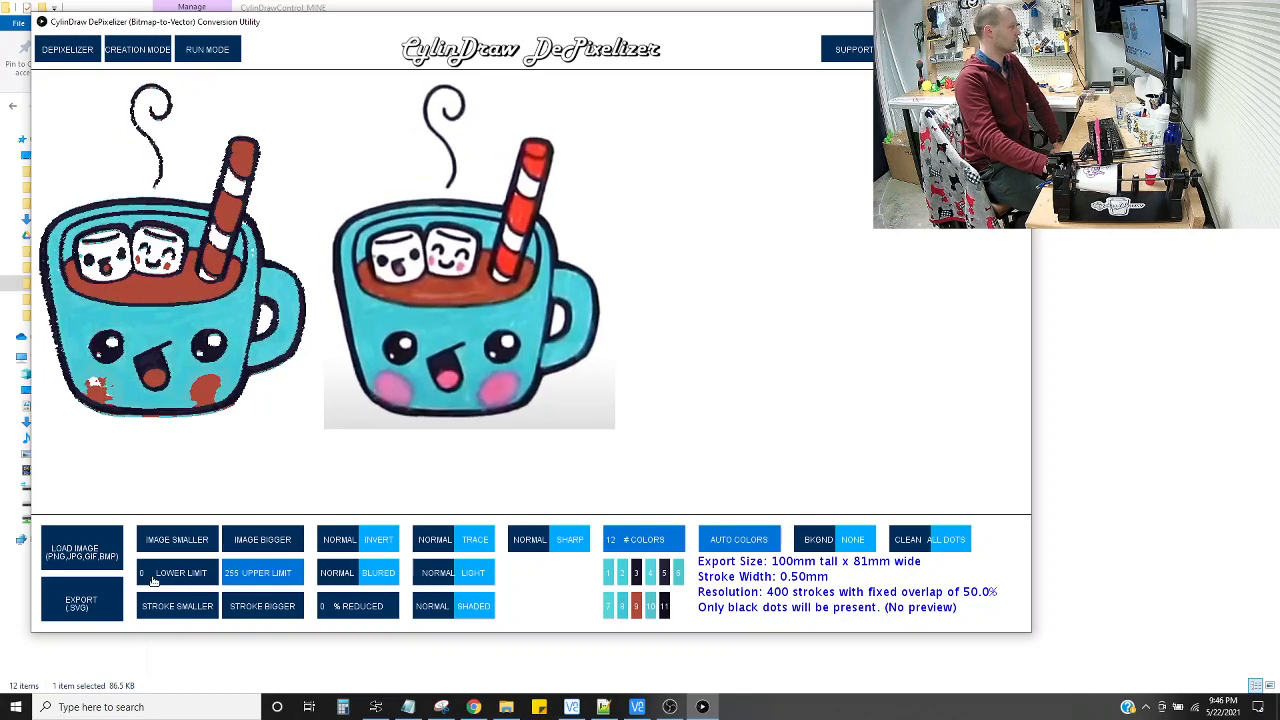
{"action": "left_click", "coordinate": [356, 604]}
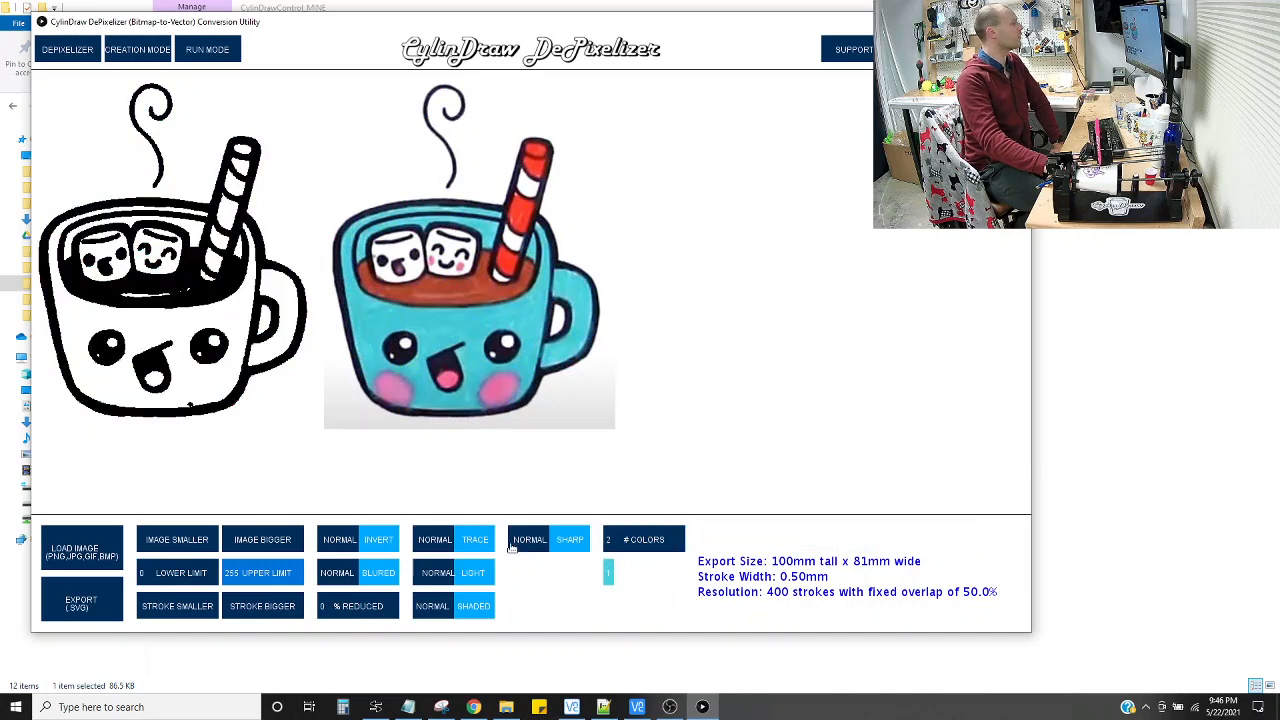
{"action": "left_click", "coordinate": [262, 540]}
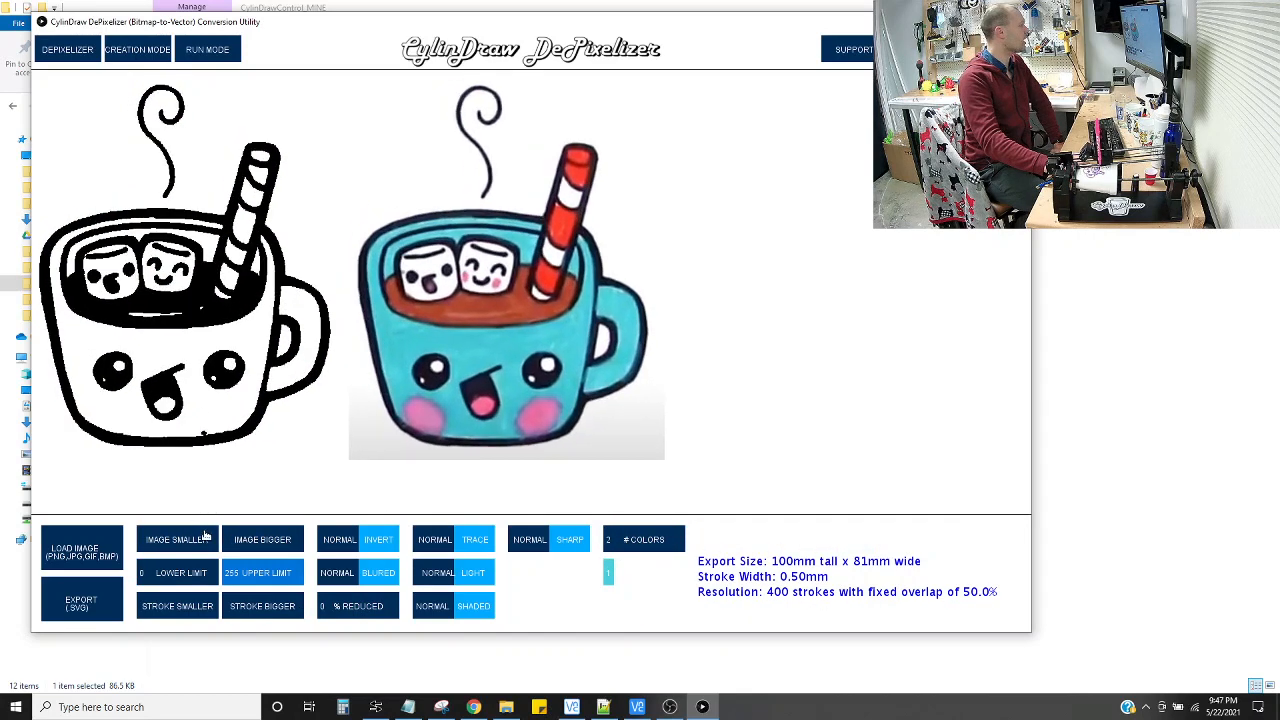
{"action": "left_click", "coordinate": [356, 604]}
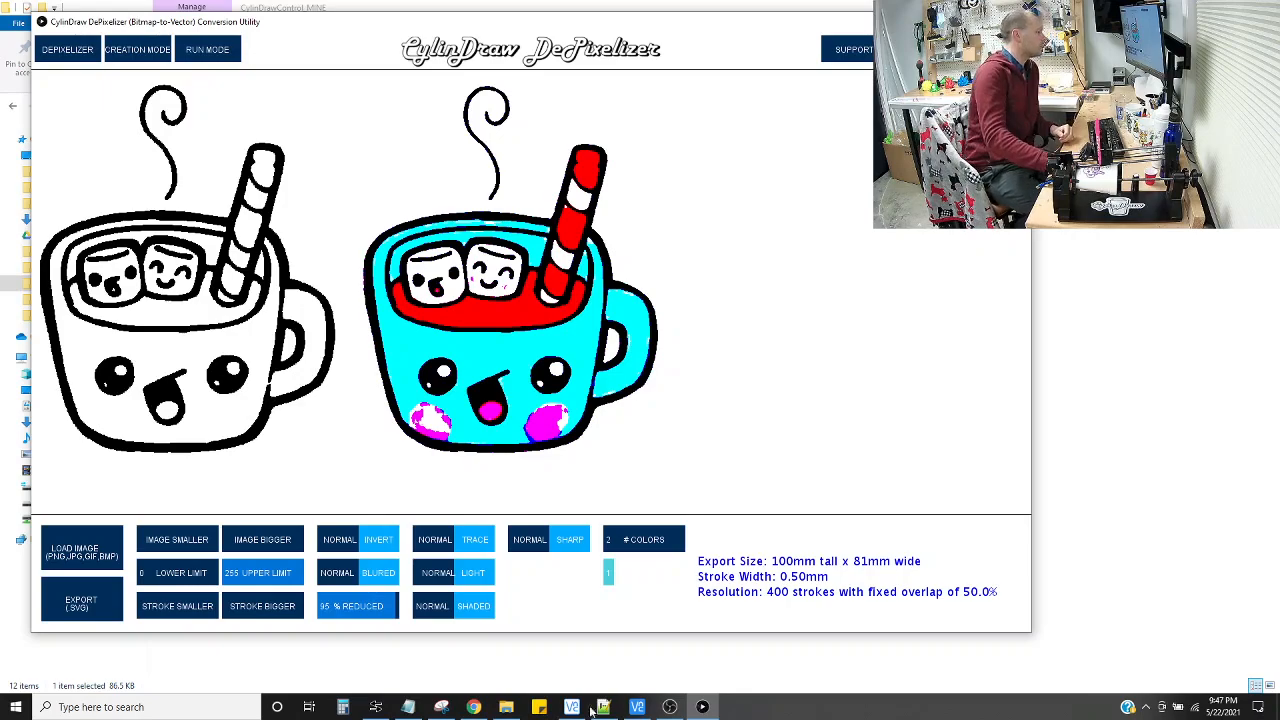
{"action": "left_click", "coordinate": [602, 708]}
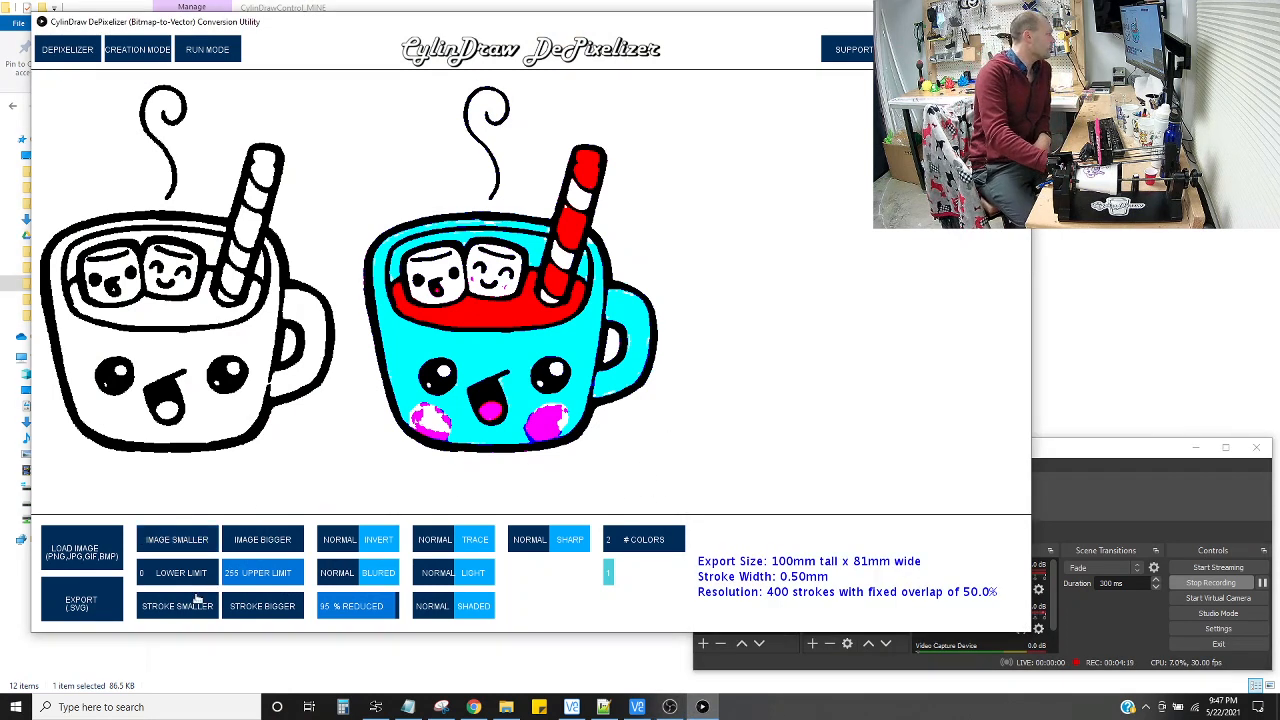
- Thicken the trace strokes to a 0.80 mm width
{"action": "left_click", "coordinate": [262, 606]}
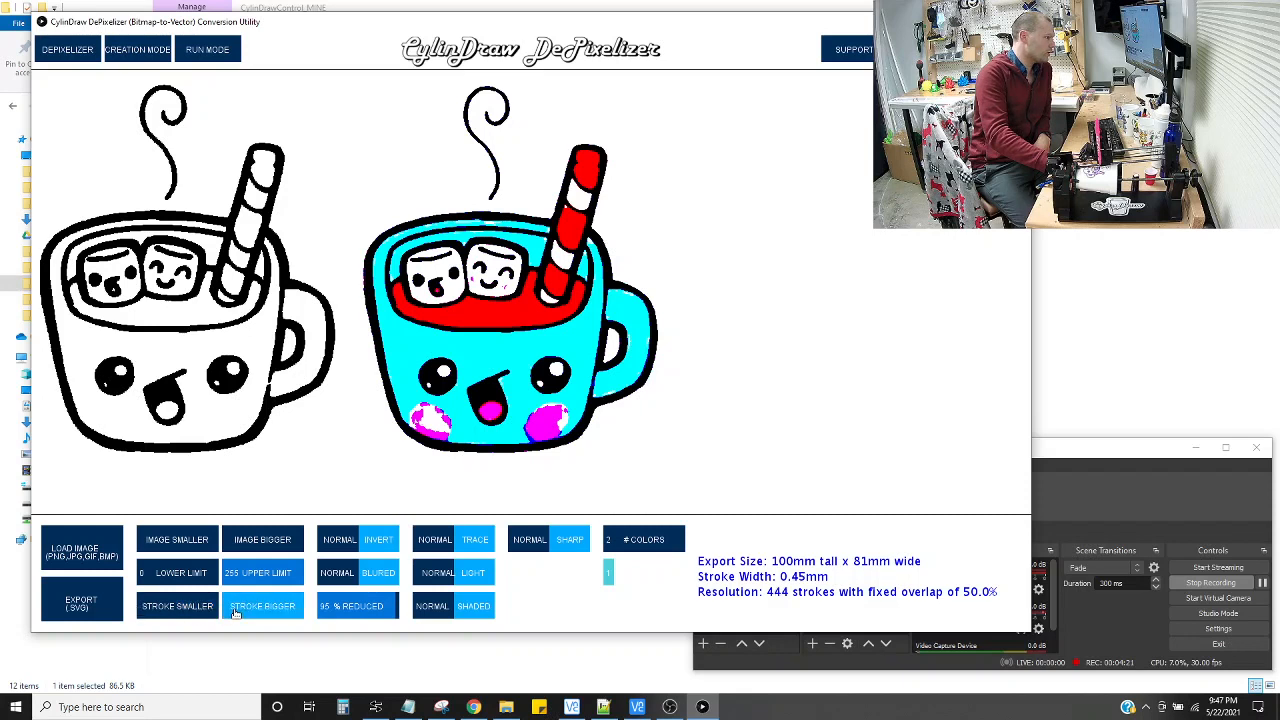
{"action": "left_click", "coordinate": [262, 606]}
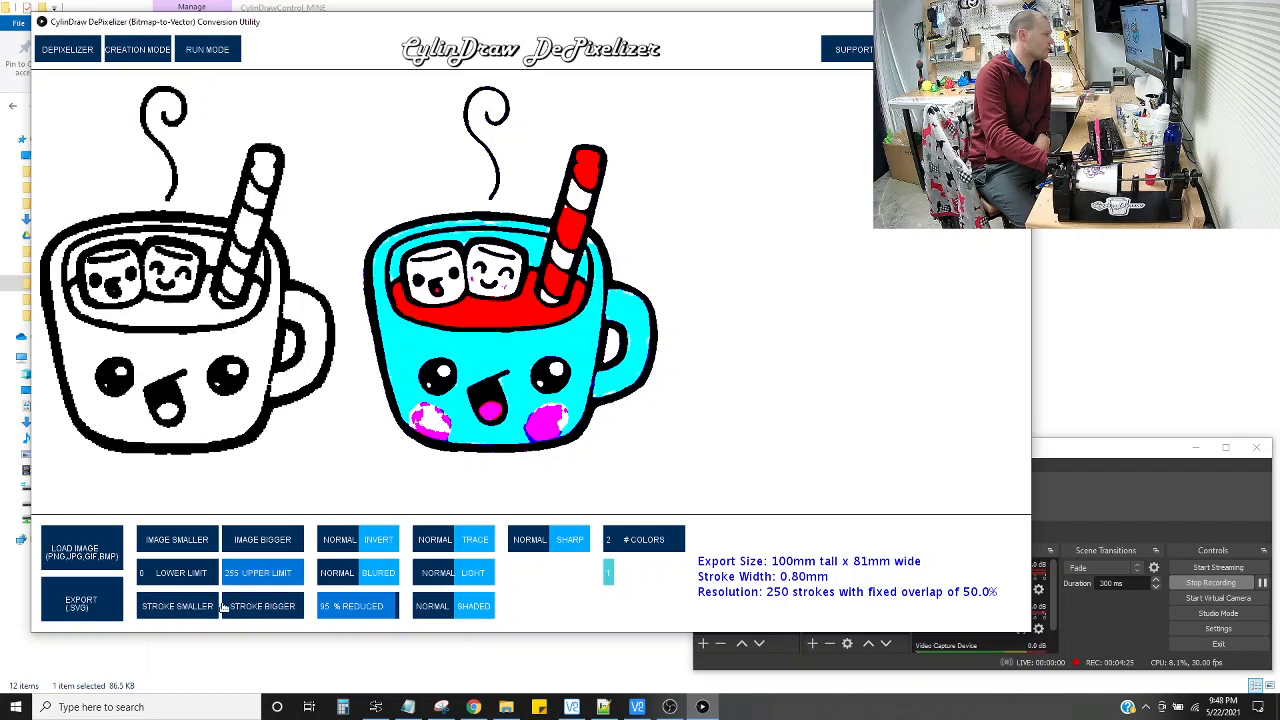
{"action": "left_click", "coordinate": [176, 540]}
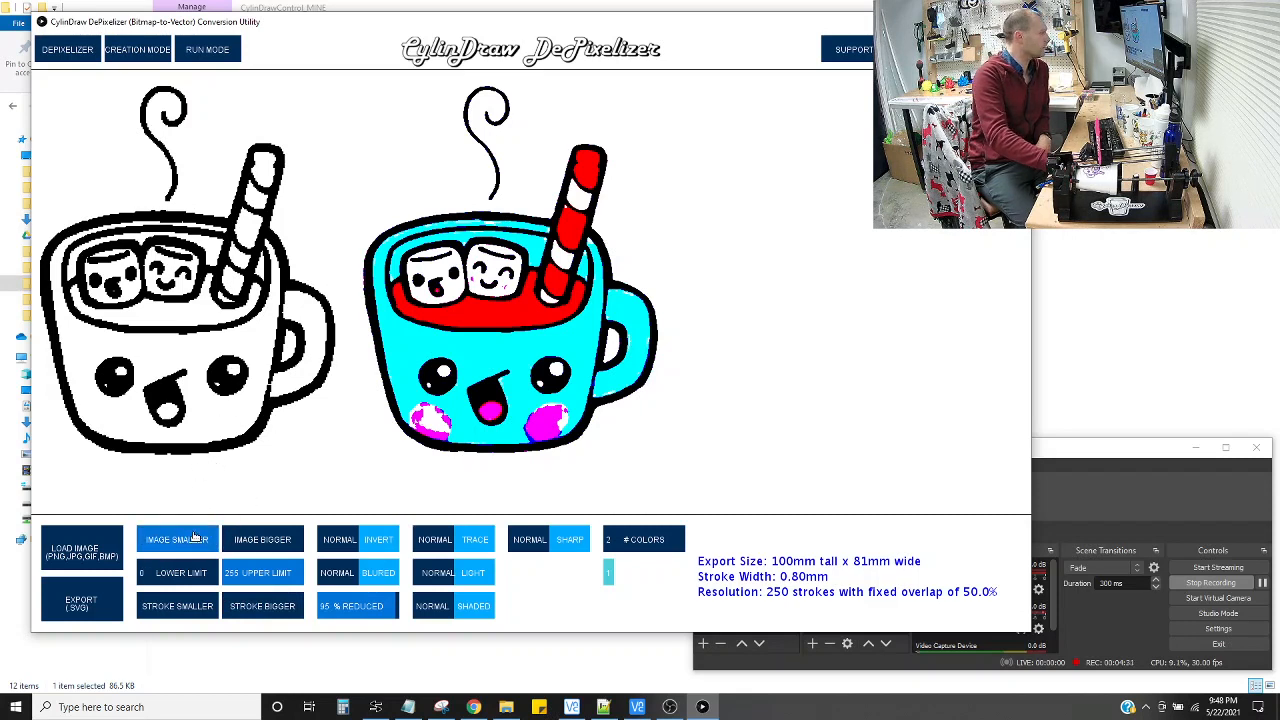
- Shrink then slightly enlarge the export size to 80 mm tall by 65 mm wide
{"action": "left_click", "coordinate": [176, 540]}
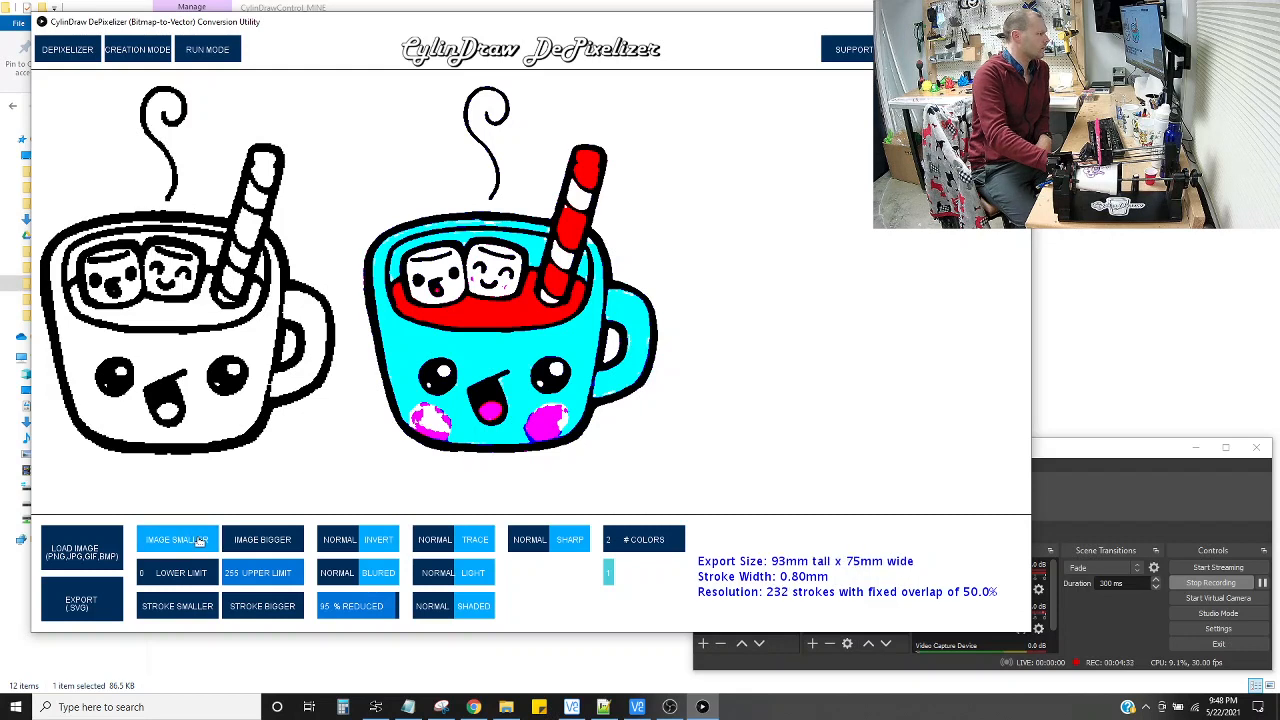
{"action": "left_click", "coordinate": [176, 540]}
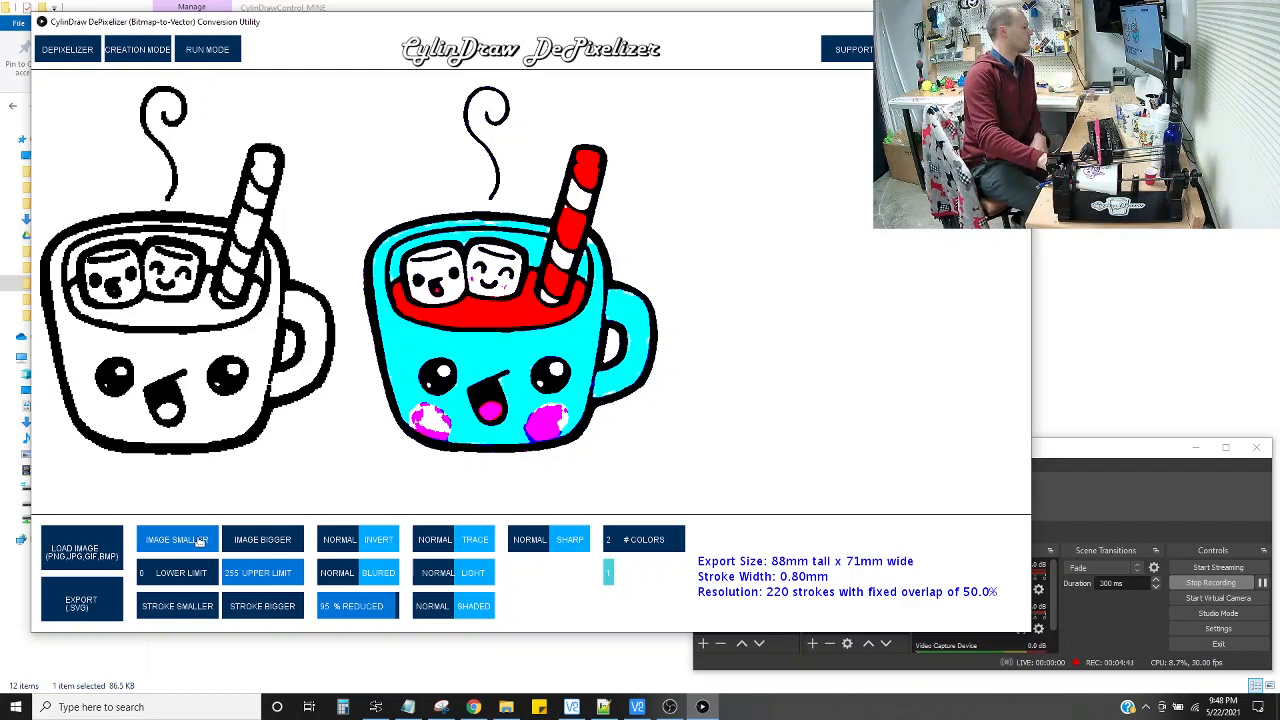
{"action": "left_click", "coordinate": [176, 540]}
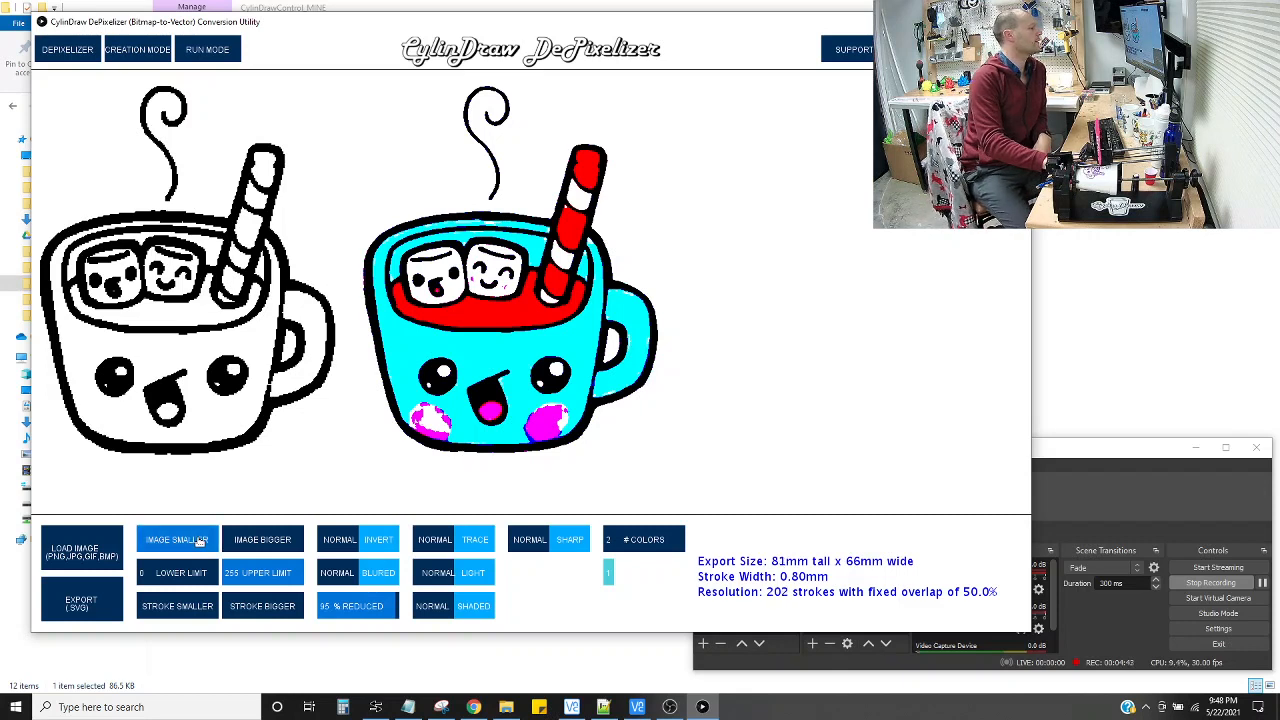
{"action": "left_click", "coordinate": [176, 540]}
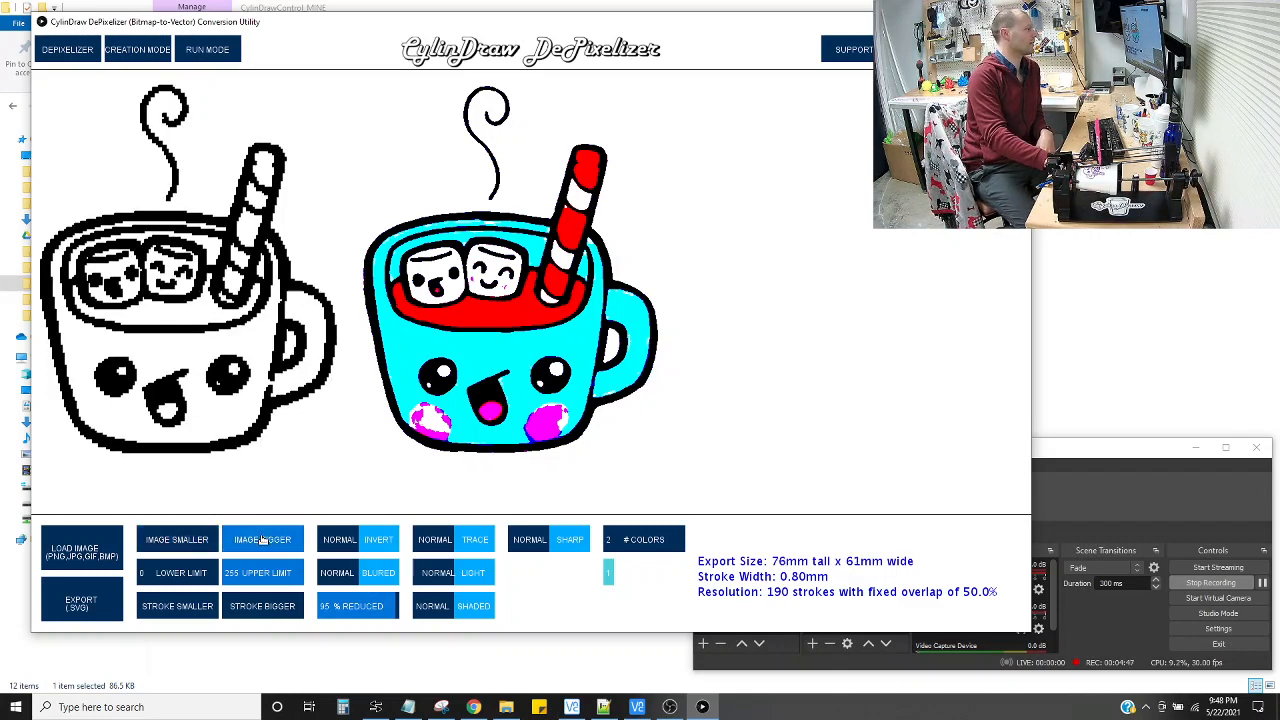
{"action": "left_click", "coordinate": [262, 540]}
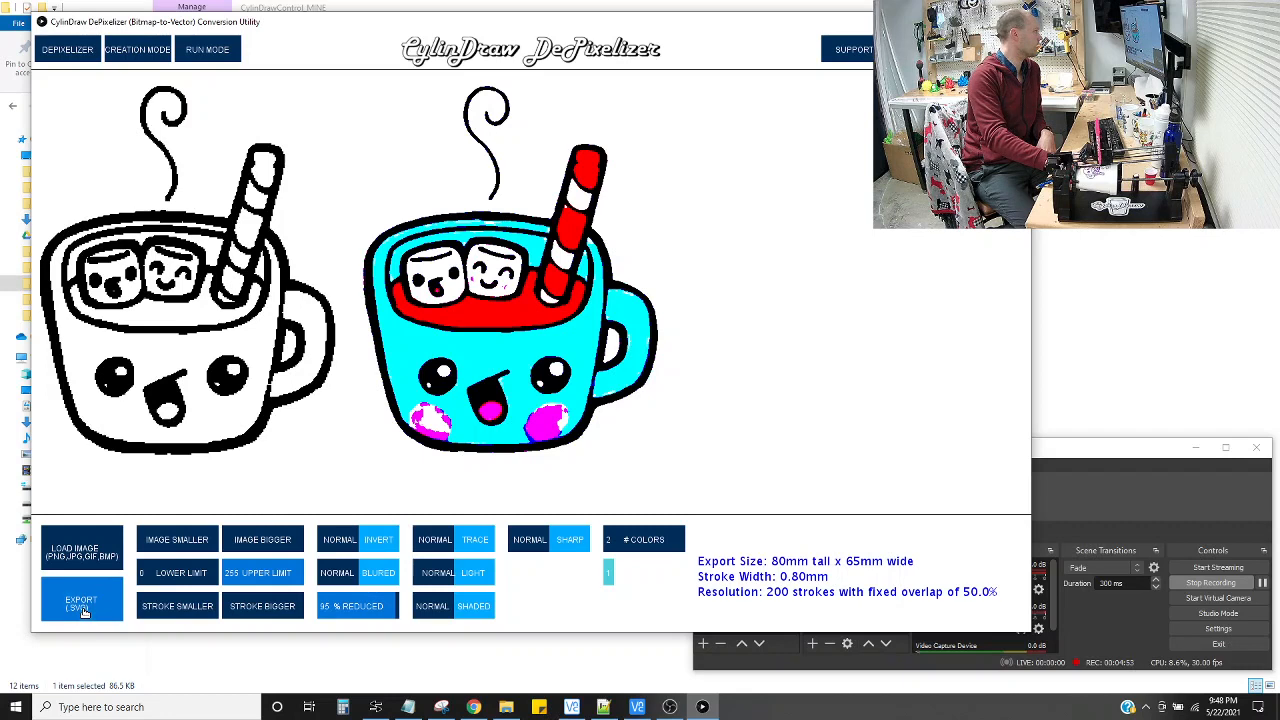
- Export the traced cup drawing as an SVG file
{"action": "left_click", "coordinate": [80, 598]}
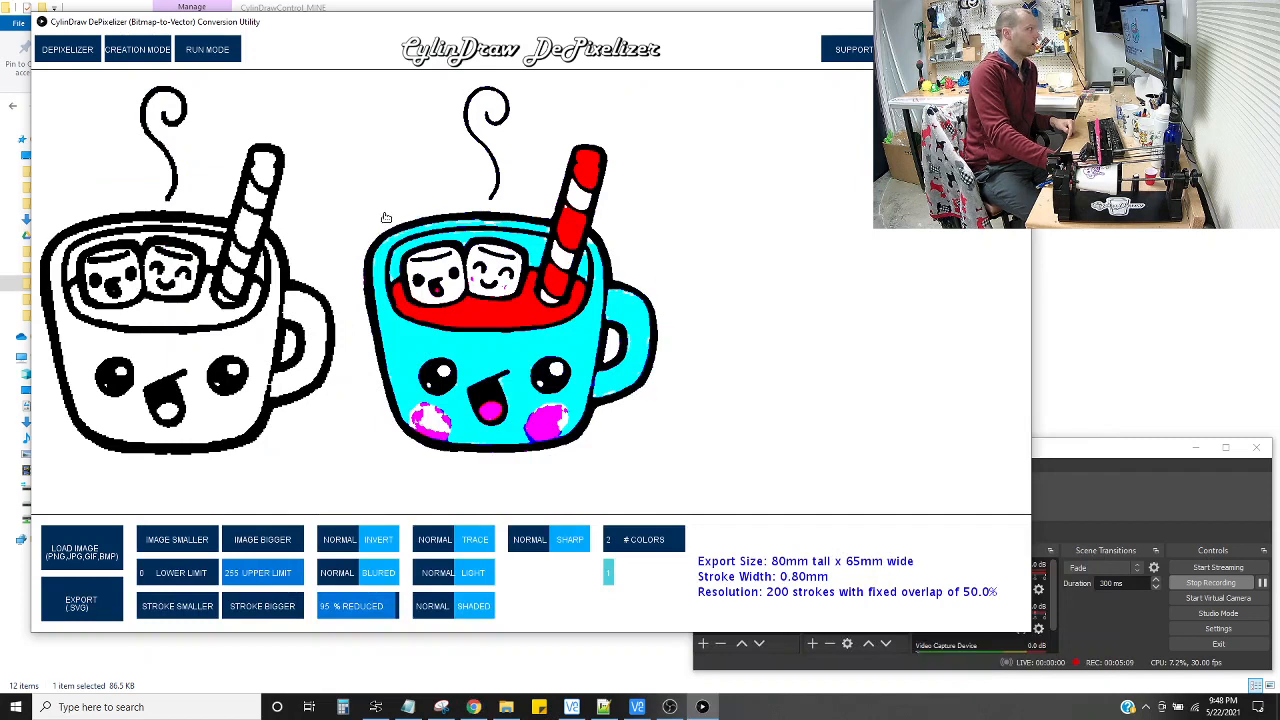
{"action": "mouse_move", "coordinate": [212, 188]}
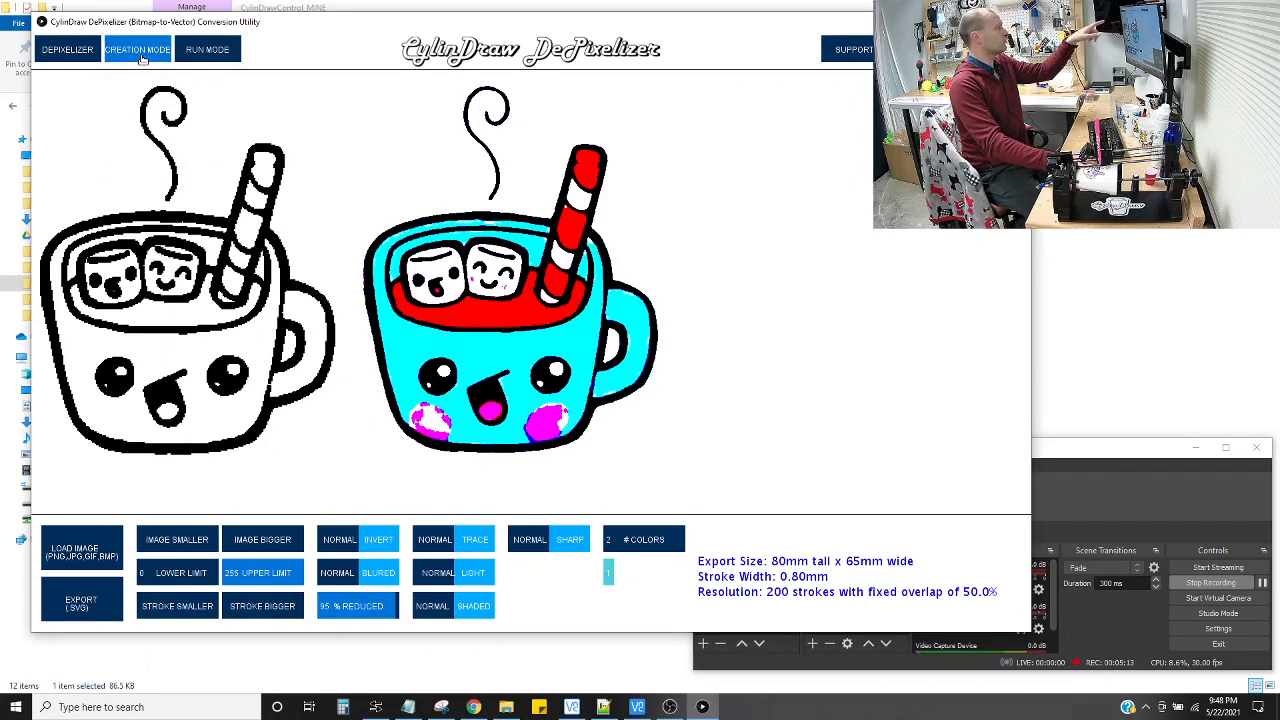
- Enter Creation Mode with temp.svg on the cup template and nudge the drawing up twice
{"action": "left_click", "coordinate": [136, 48]}
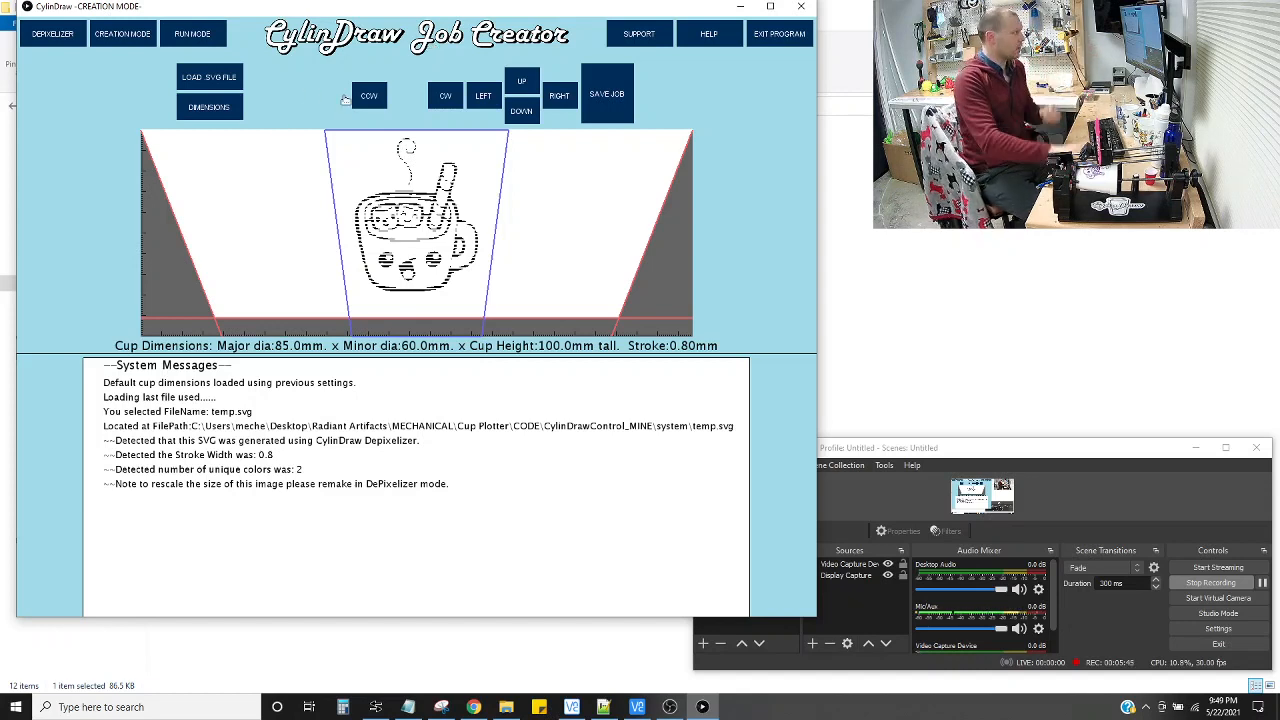
{"action": "left_click", "coordinate": [520, 80]}
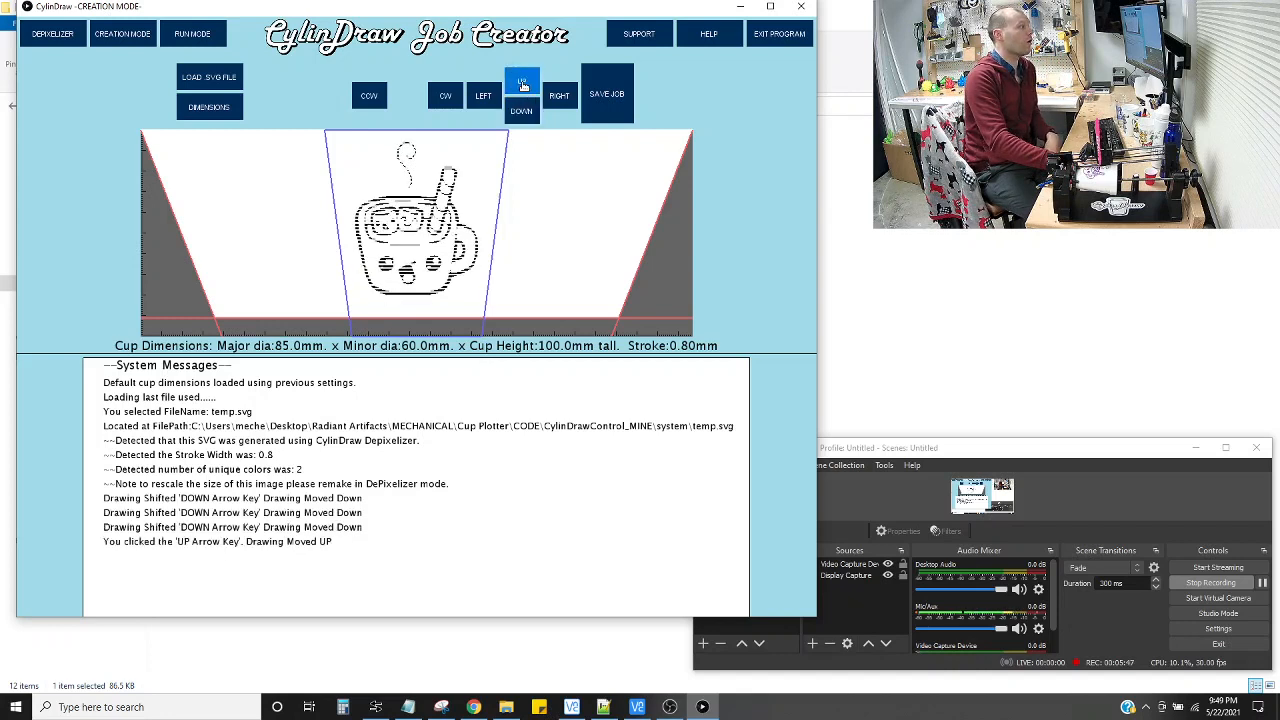
{"action": "left_click", "coordinate": [520, 80]}
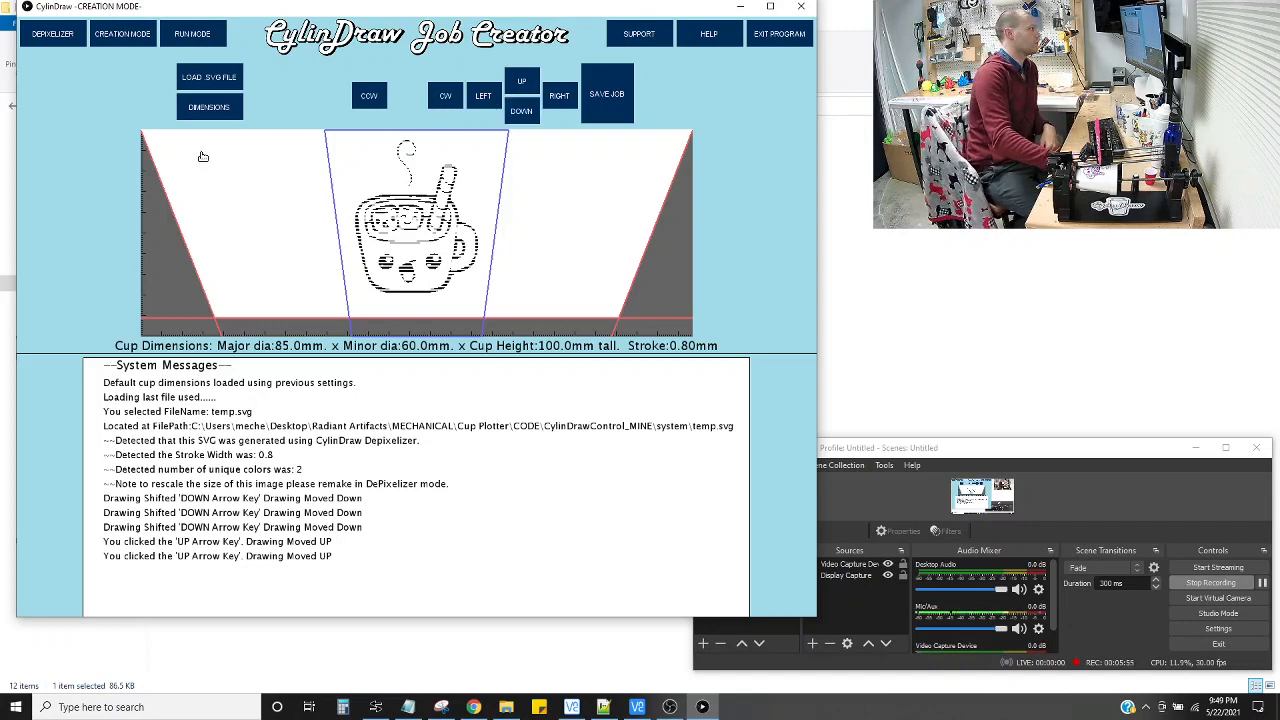
- Set the Minor Cup Diameter to 55.0 mm in the Update Cup/Tool Dimensions dialog
{"action": "left_click", "coordinate": [208, 108]}
{"action": "type", "text": "55"}
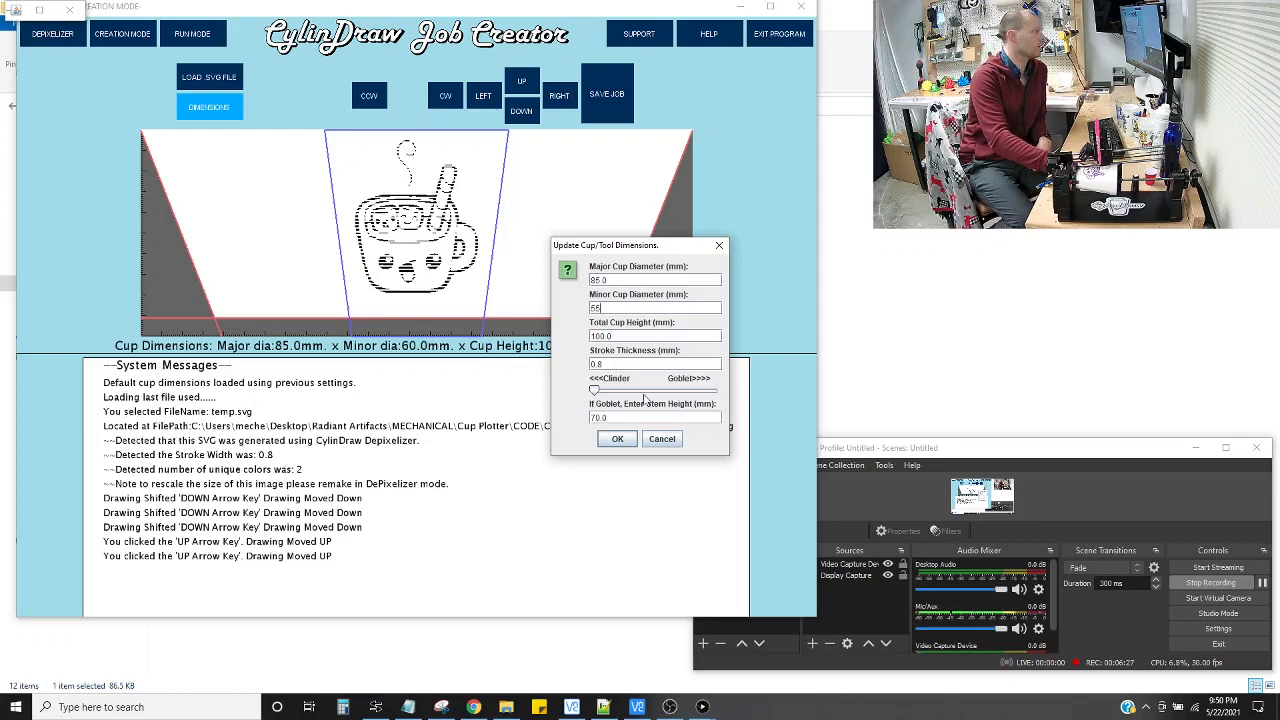
{"action": "left_click", "coordinate": [616, 438]}
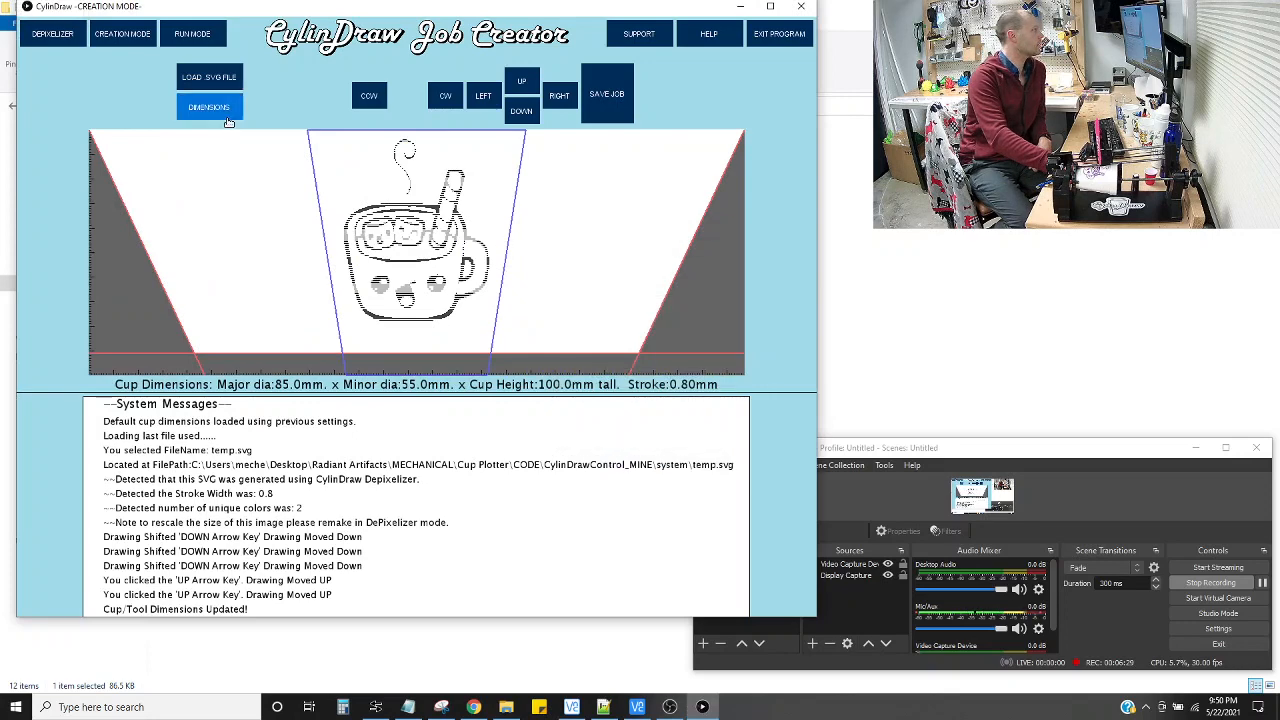
{"action": "left_click", "coordinate": [208, 108]}
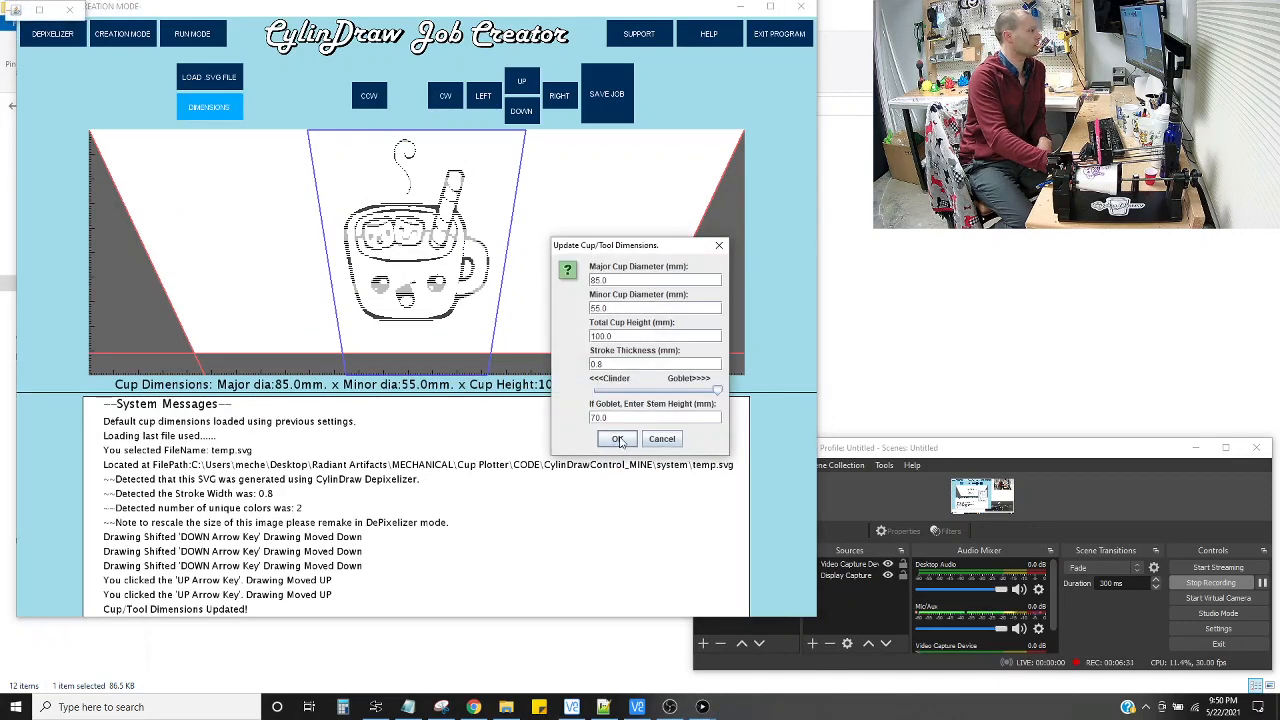
{"action": "left_click", "coordinate": [616, 440]}
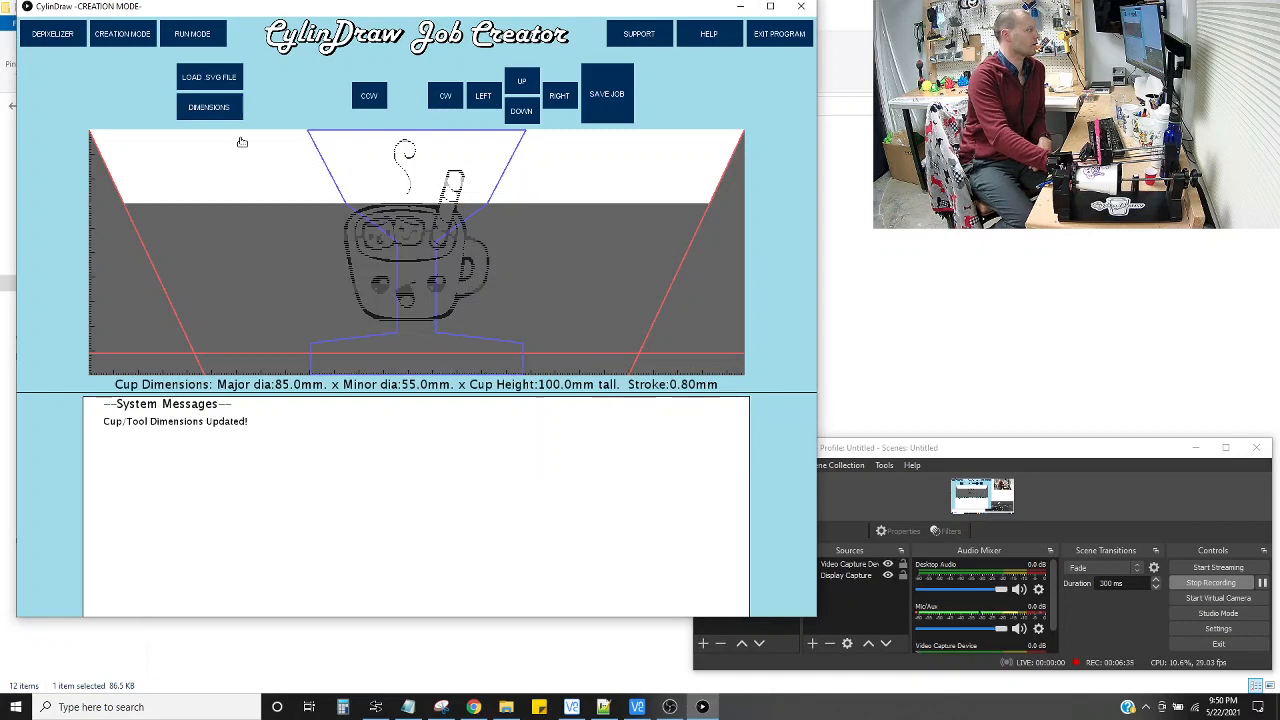
{"action": "left_click", "coordinate": [208, 108]}
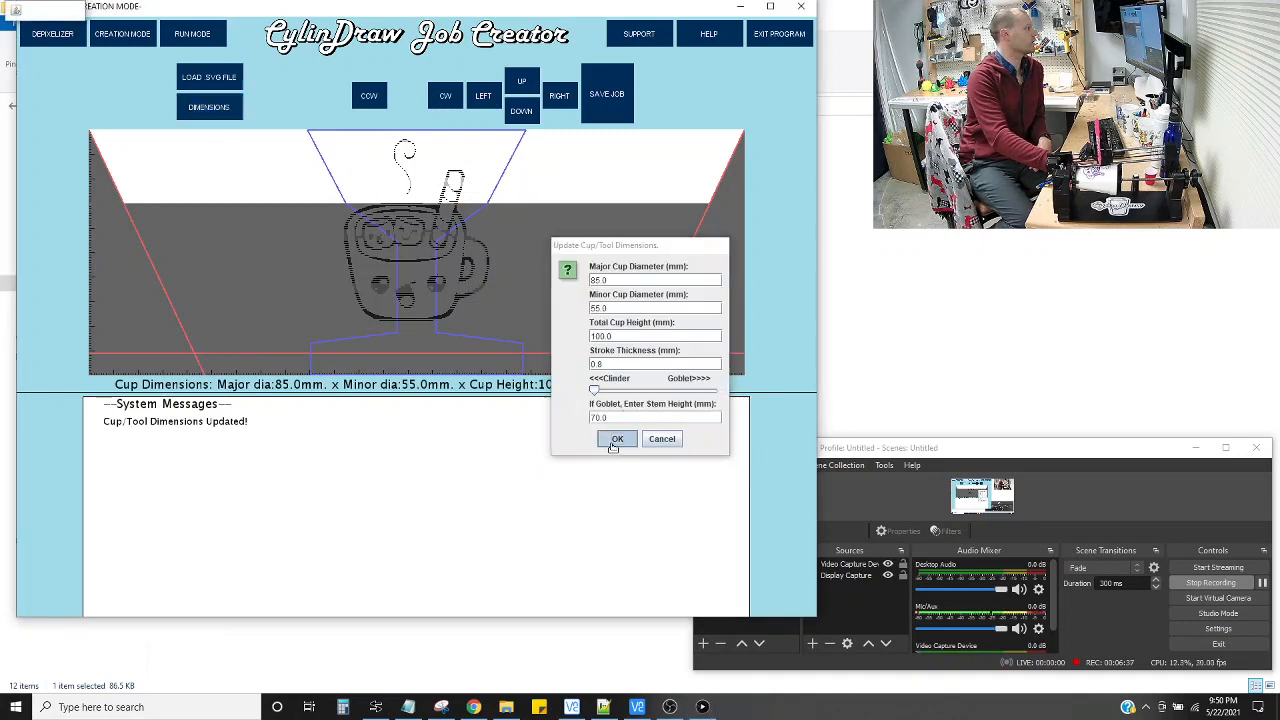
- Shift the cocoa cup drawing lower on the cup and save it as a job
{"action": "left_click", "coordinate": [616, 438]}
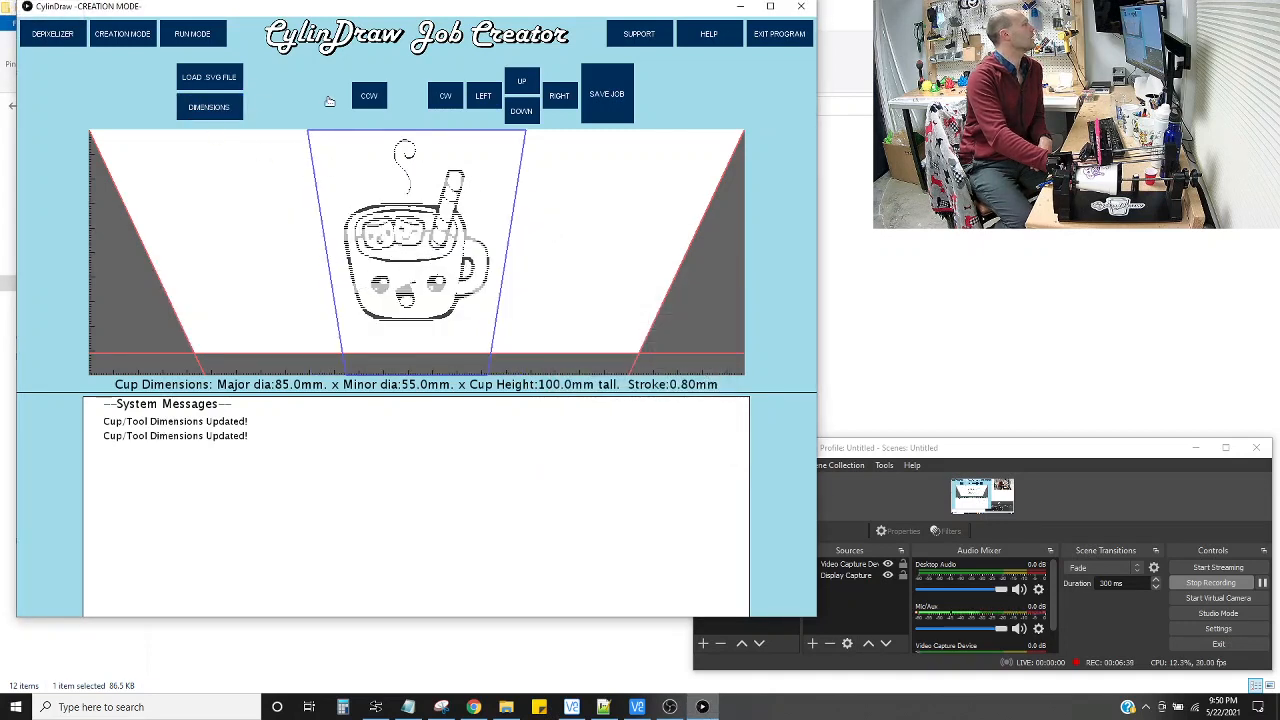
{"action": "left_click", "coordinate": [520, 110]}
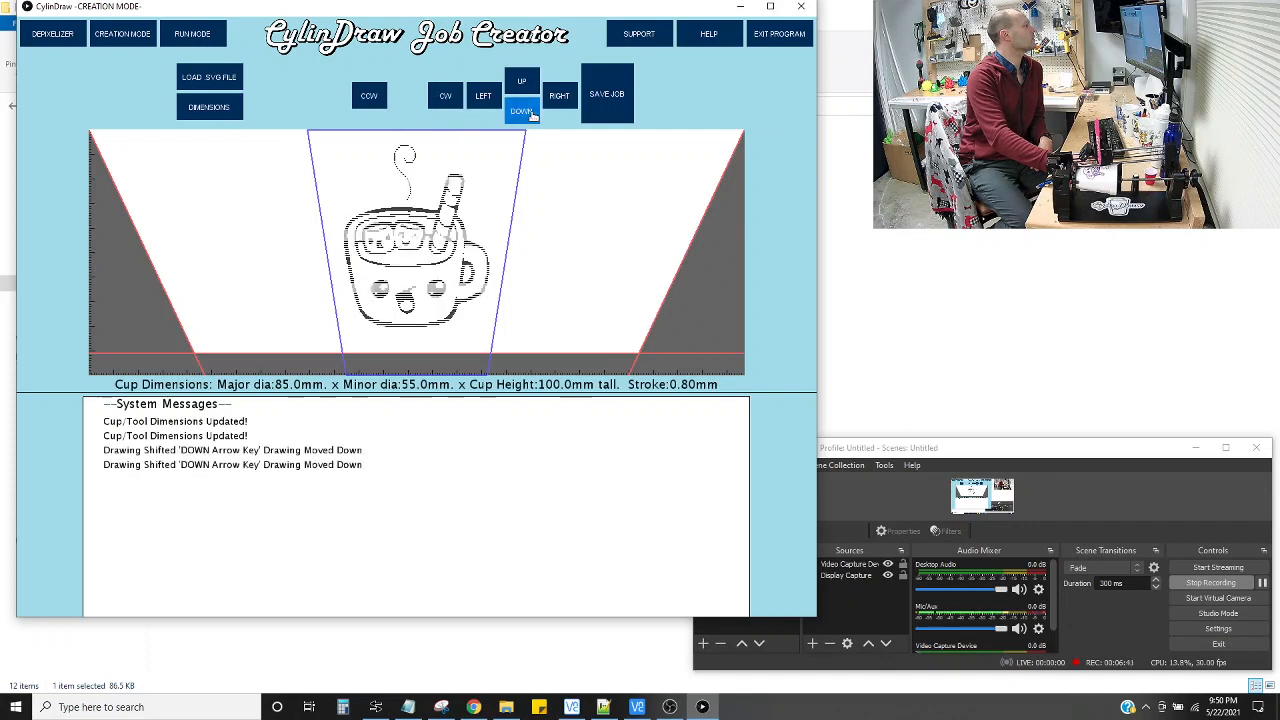
{"action": "left_click", "coordinate": [520, 110]}
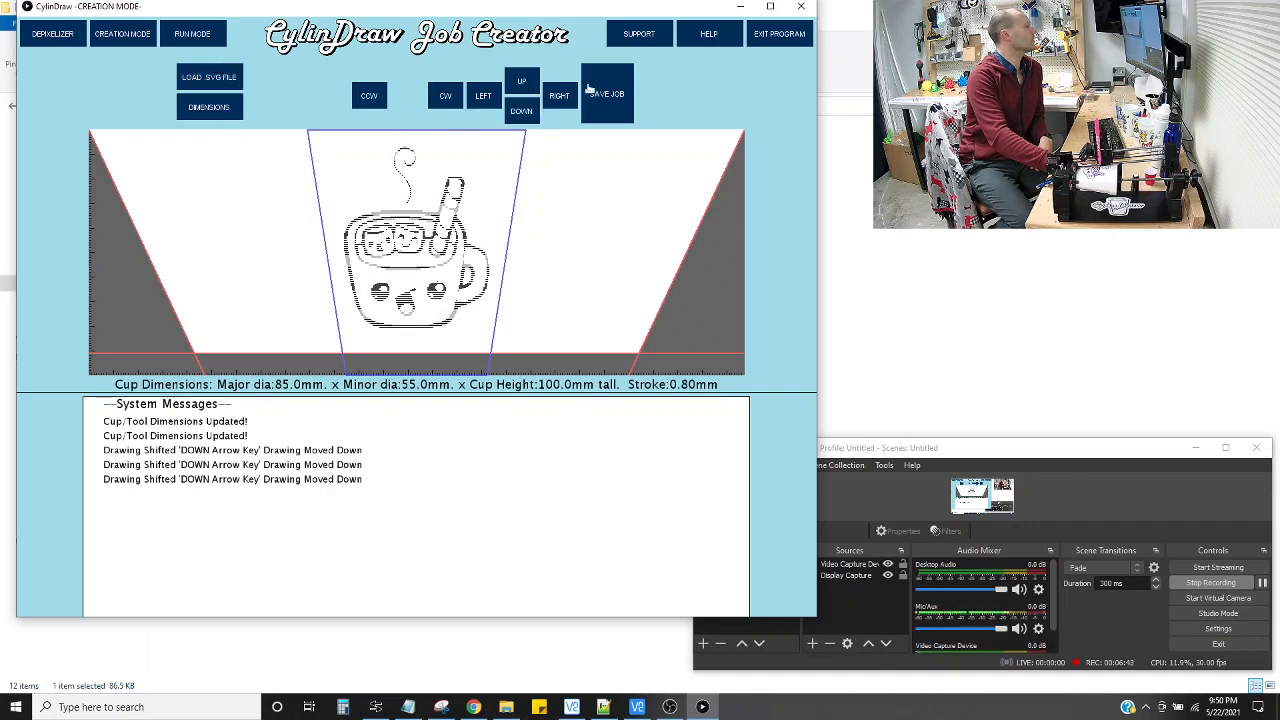
{"action": "left_click", "coordinate": [608, 94]}
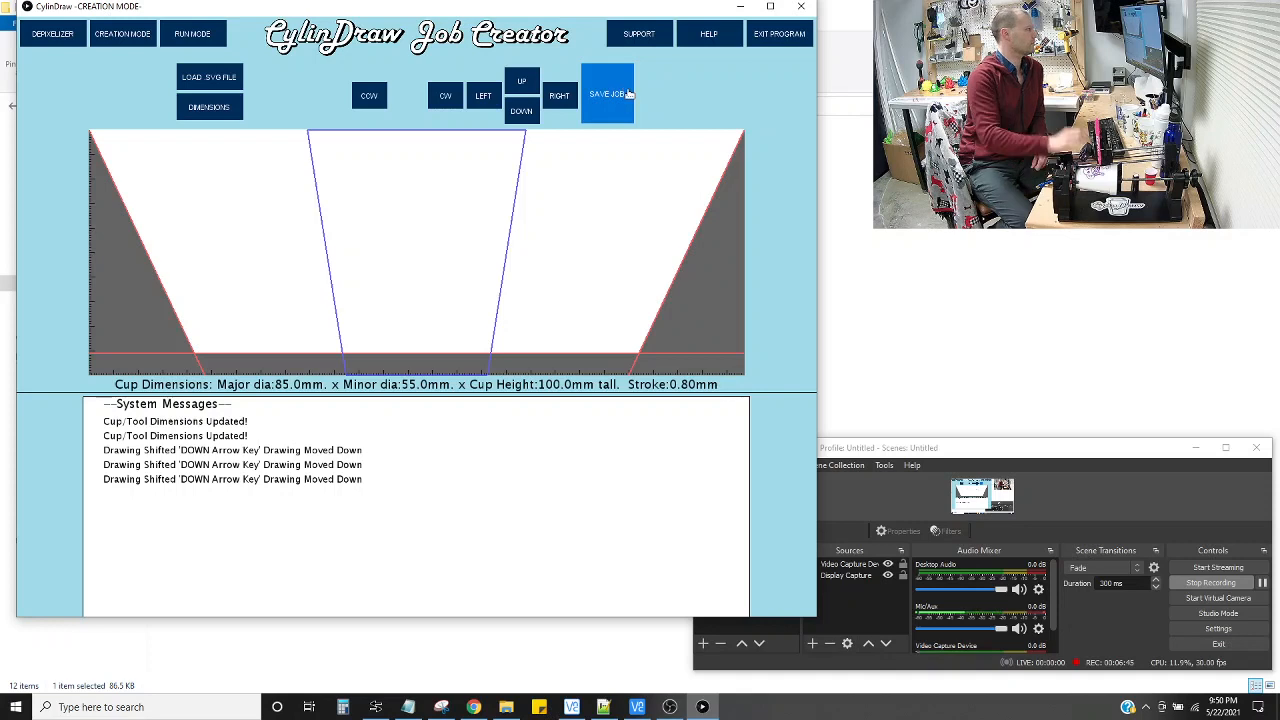
{"action": "left_click", "coordinate": [608, 94]}
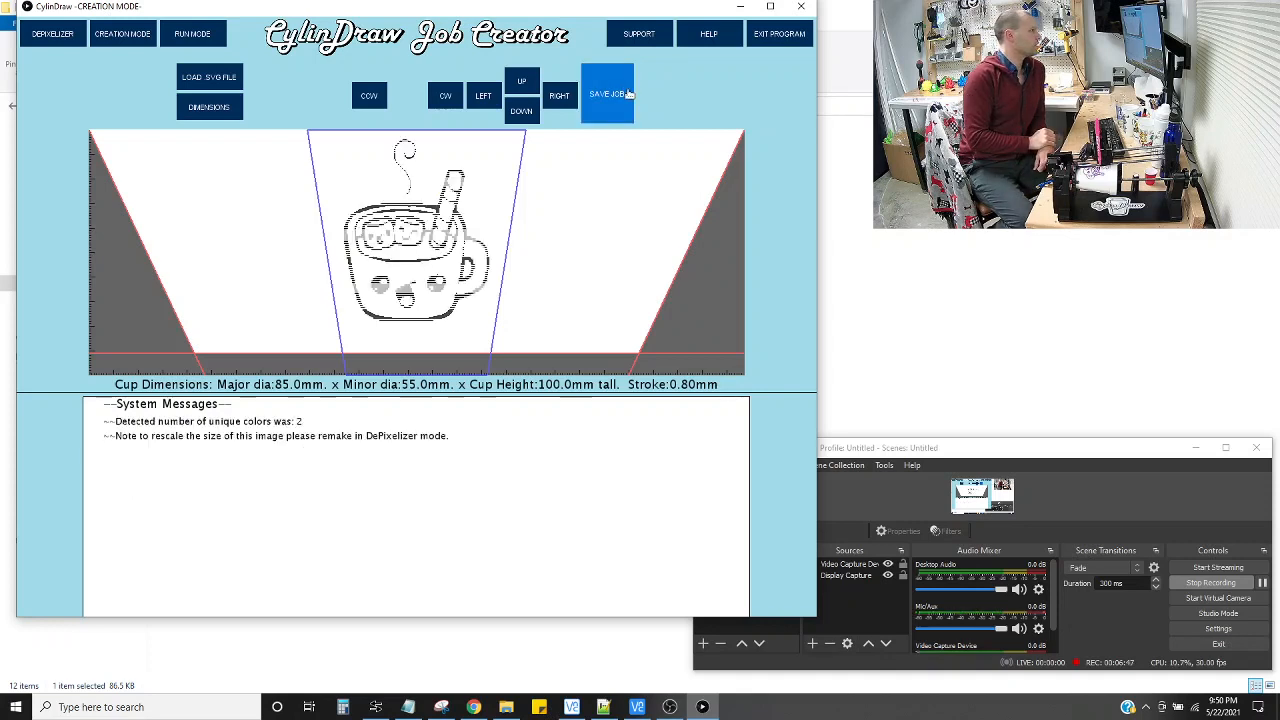
- Preview the saved job in CylinDraw Viewer and scrub the progress bar through the toolpath
{"action": "left_click", "coordinate": [608, 94]}
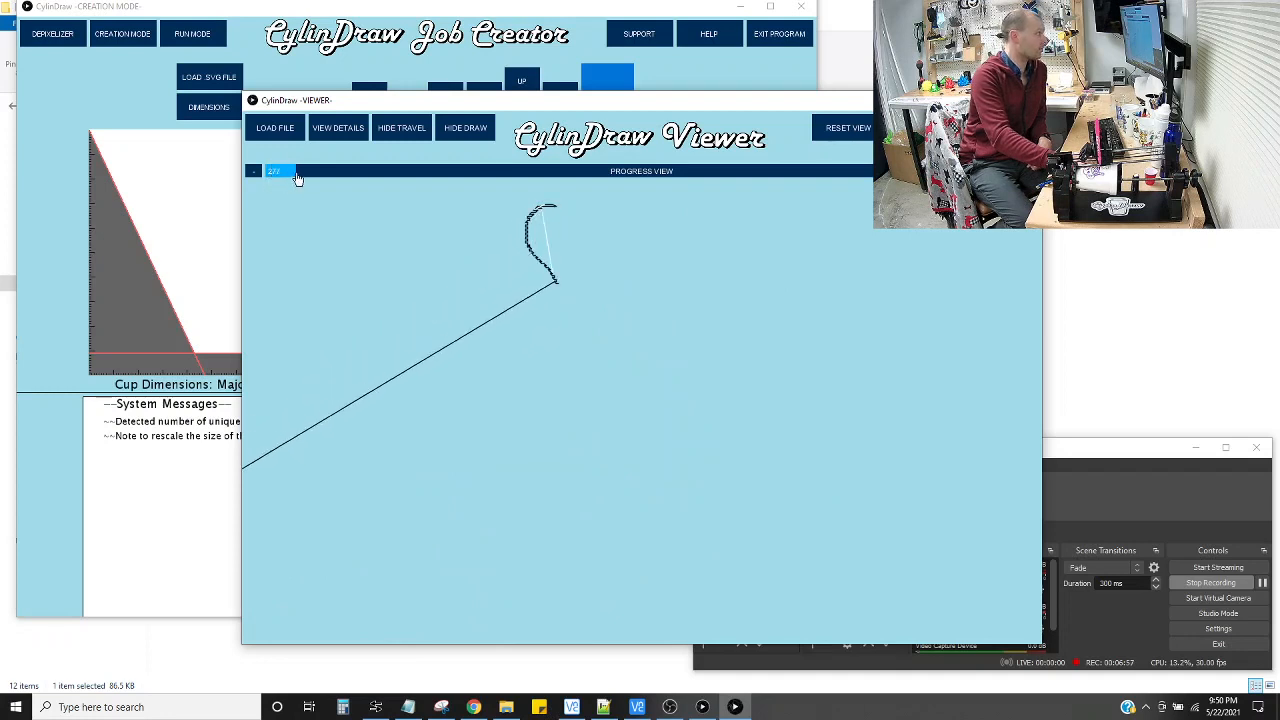
{"action": "left_click_drag", "start_coordinate": [280, 172], "coordinate": [350, 172]}
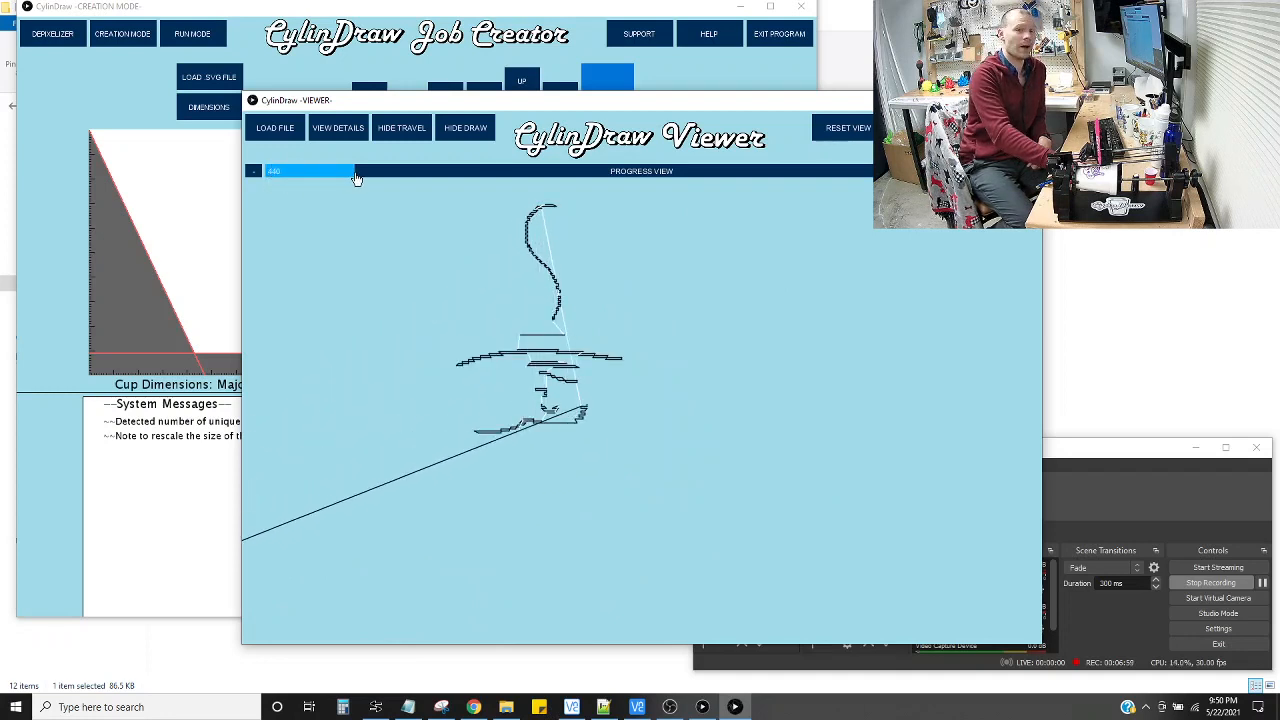
{"action": "left_click_drag", "start_coordinate": [356, 172], "coordinate": [460, 172]}
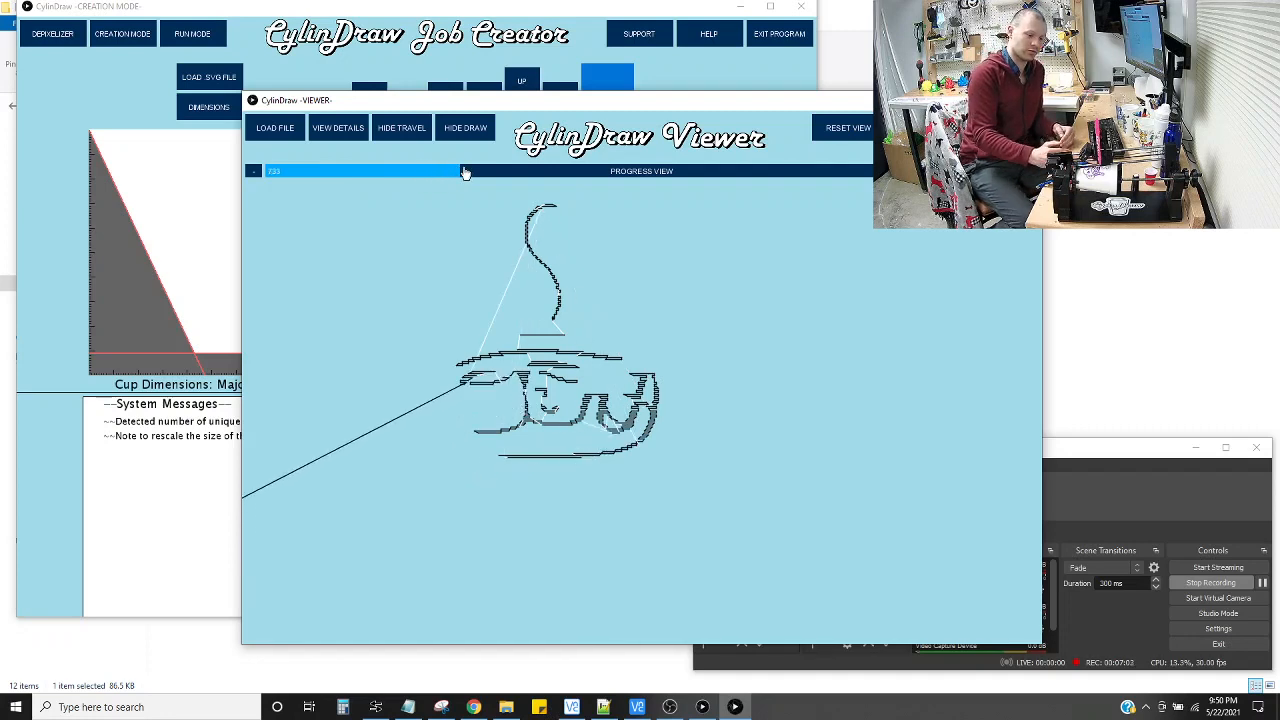
{"action": "left_click_drag", "start_coordinate": [464, 172], "coordinate": [476, 172]}
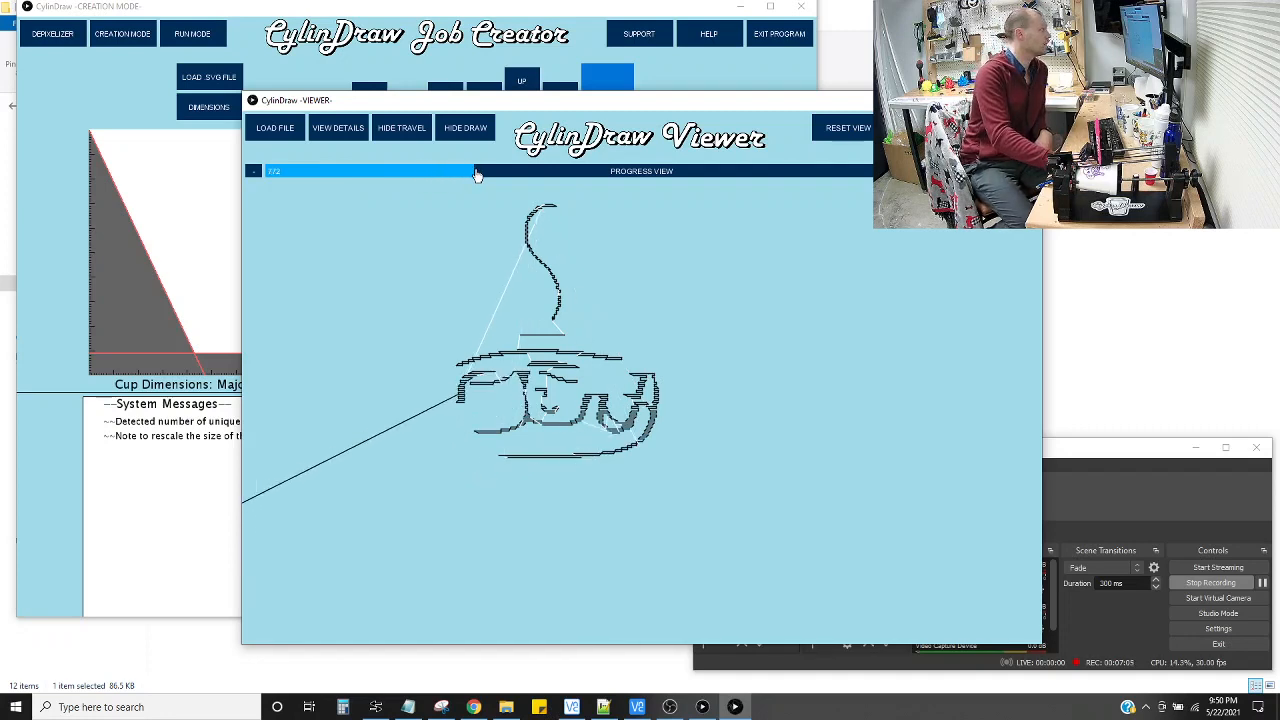
{"action": "left_click_drag", "start_coordinate": [476, 172], "coordinate": [600, 172]}
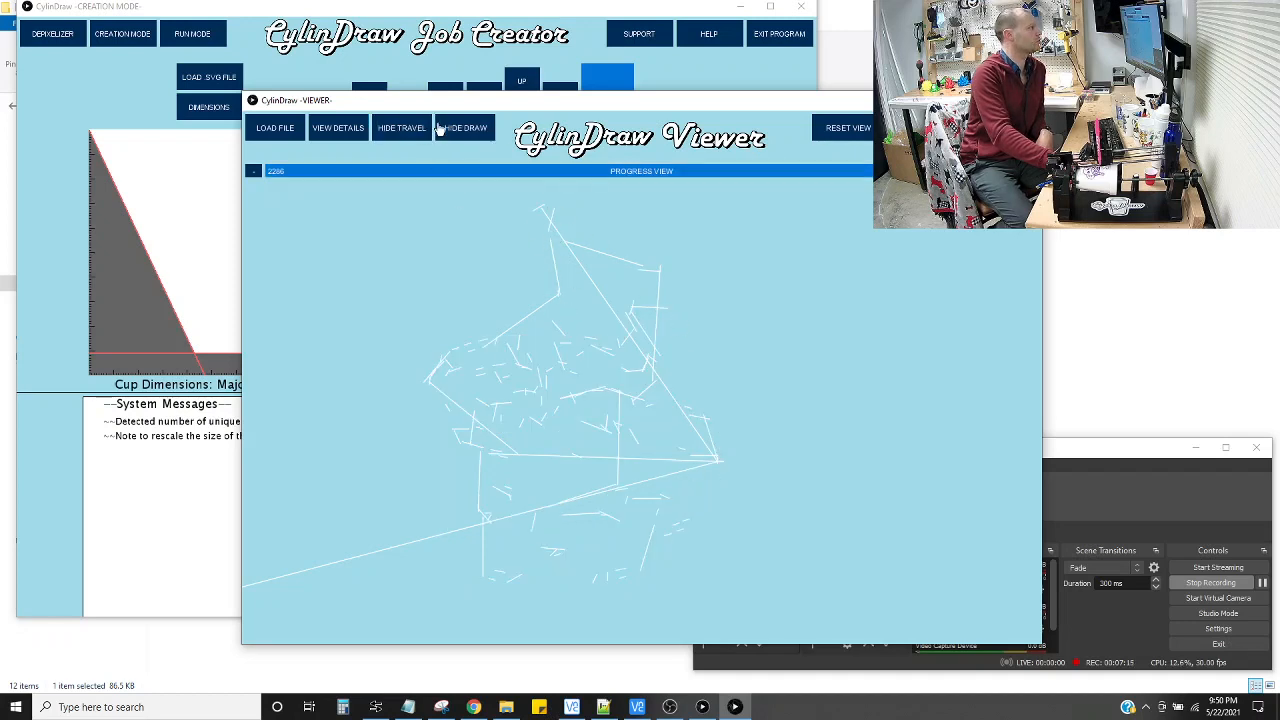
- Show the full drawing with travel moves hidden, then close the Viewer
{"action": "left_click", "coordinate": [400, 128]}
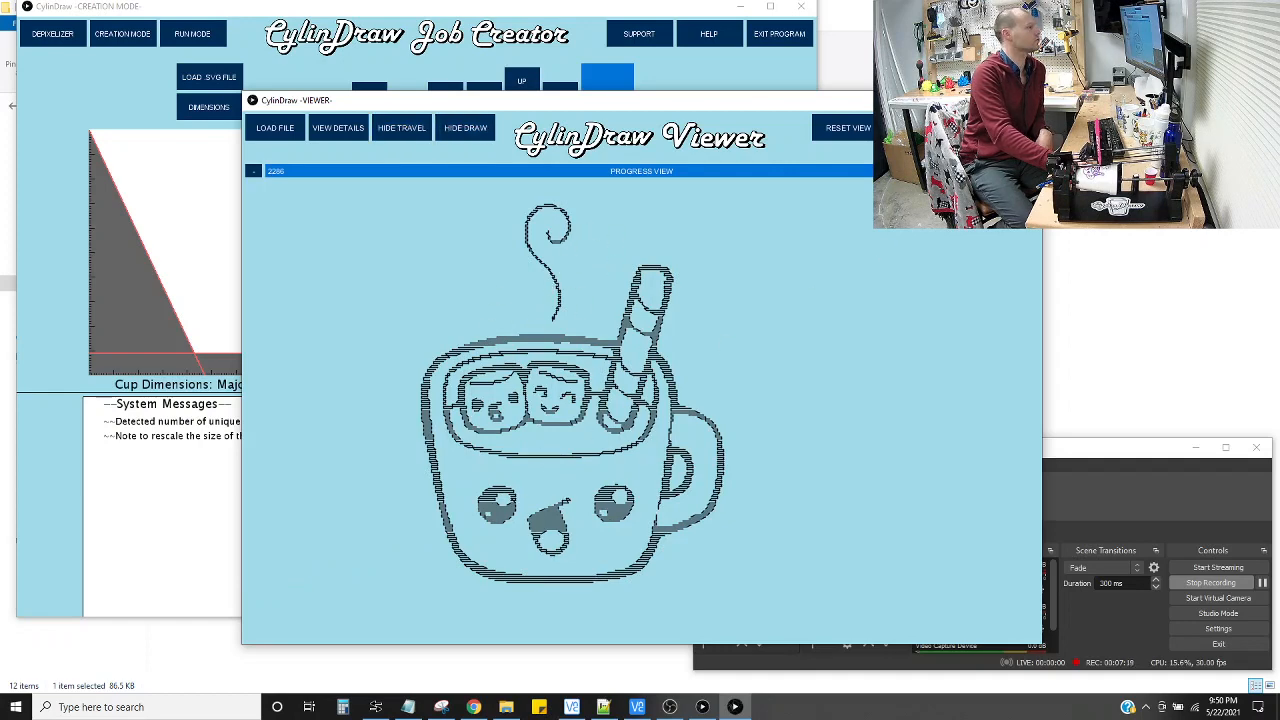
{"action": "left_click", "coordinate": [780, 32]}
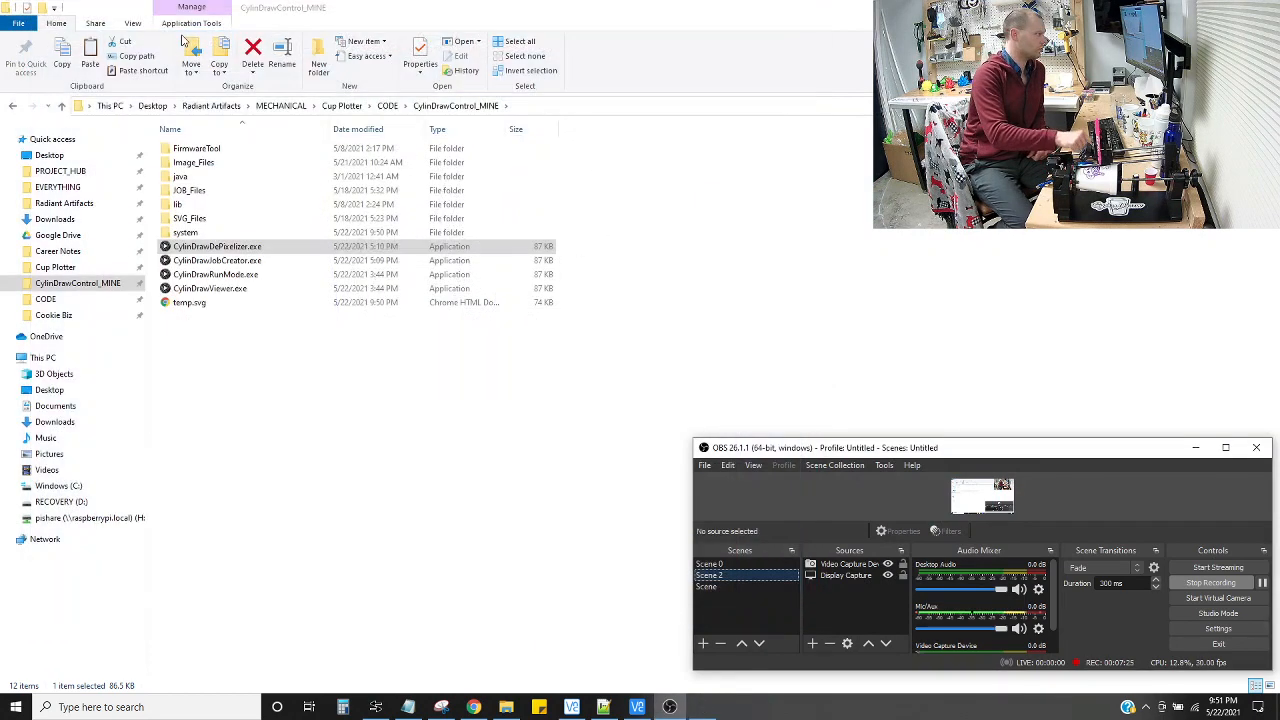
- Launch CylinDrawRunMode.exe from the CylinDrawControl_MINE folder
{"action": "double_click", "coordinate": [216, 274]}
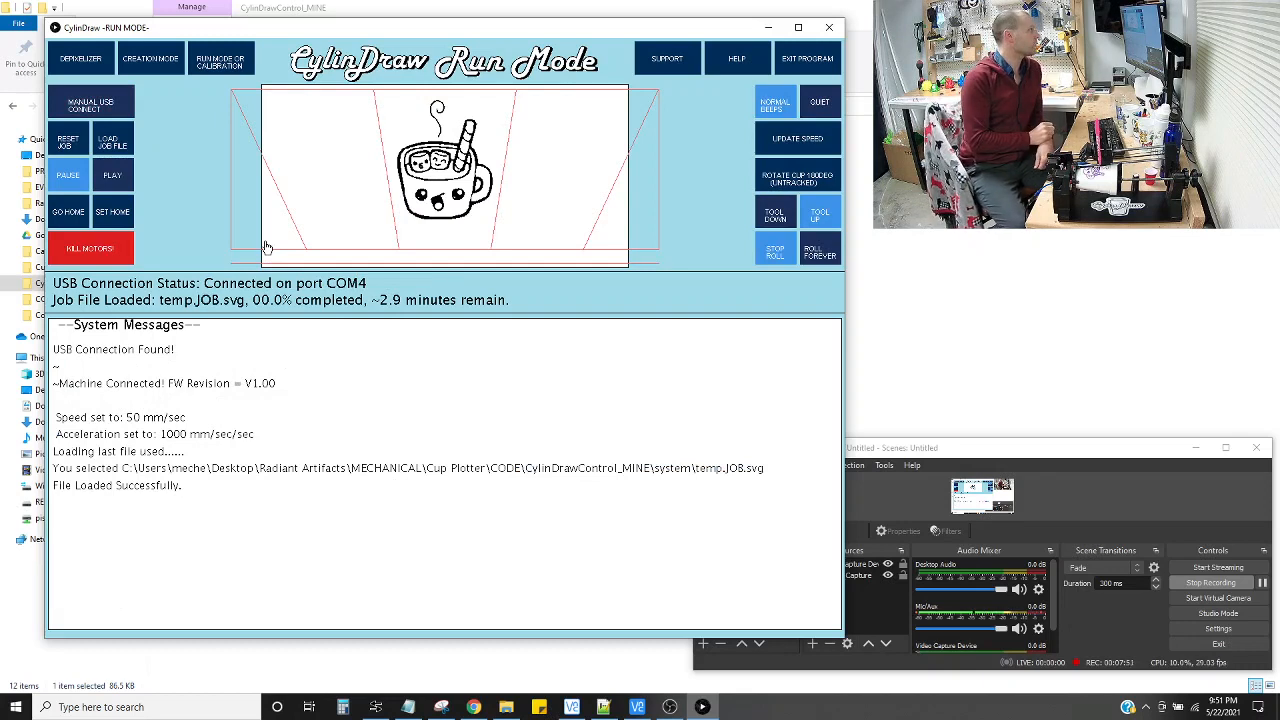
{"action": "mouse_move", "coordinate": [184, 402]}
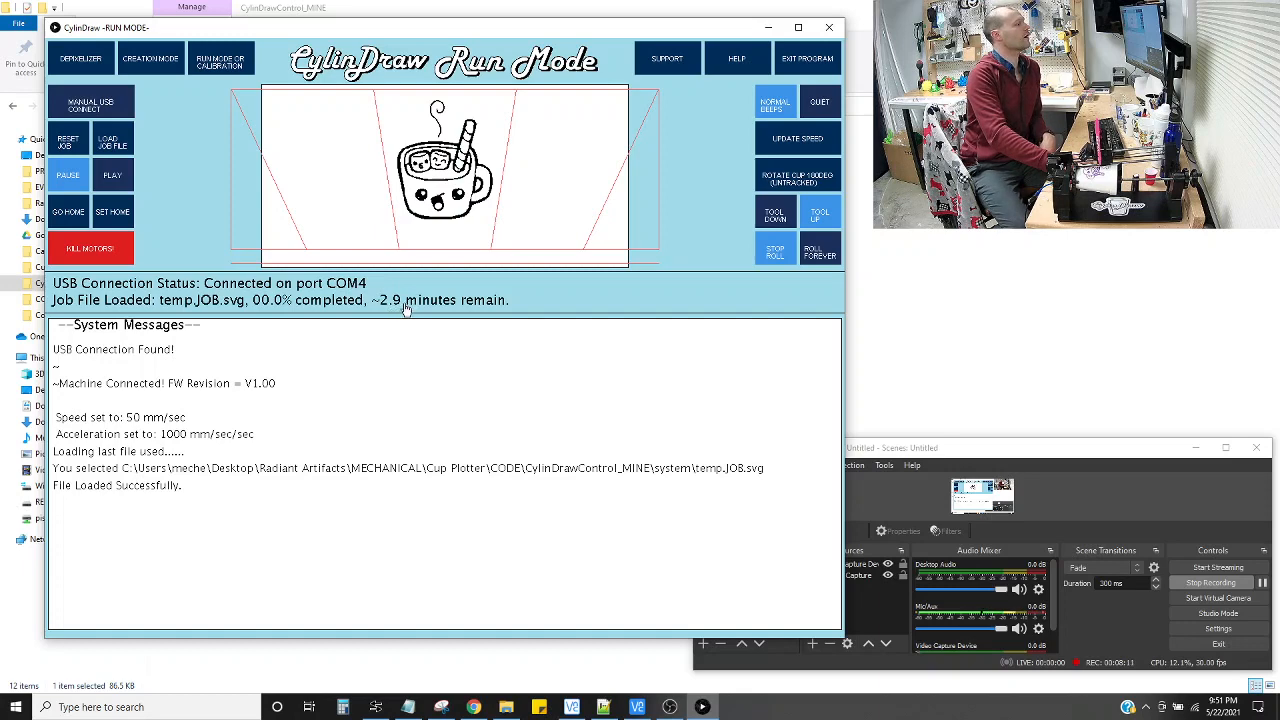
- Rotate the cup 180 degrees and reset home, with drawing speed at 60 mm/sec
{"action": "left_click", "coordinate": [796, 138]}
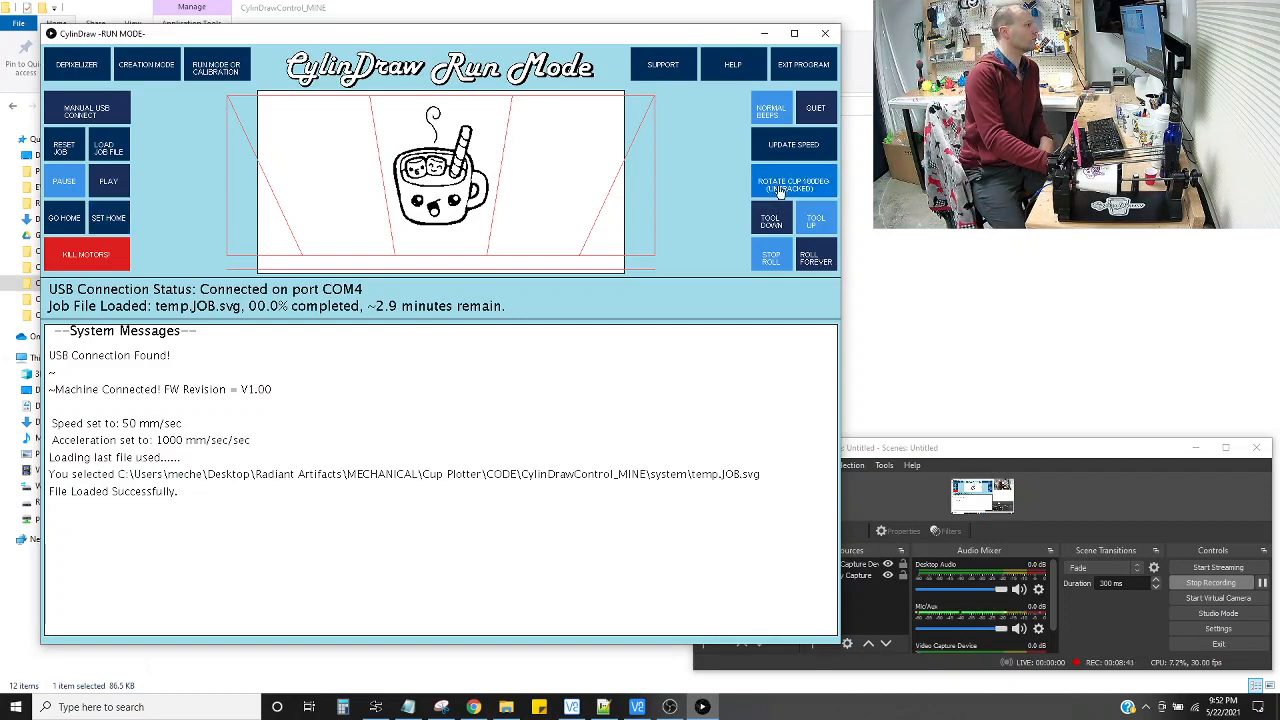
{"action": "left_click", "coordinate": [792, 184]}
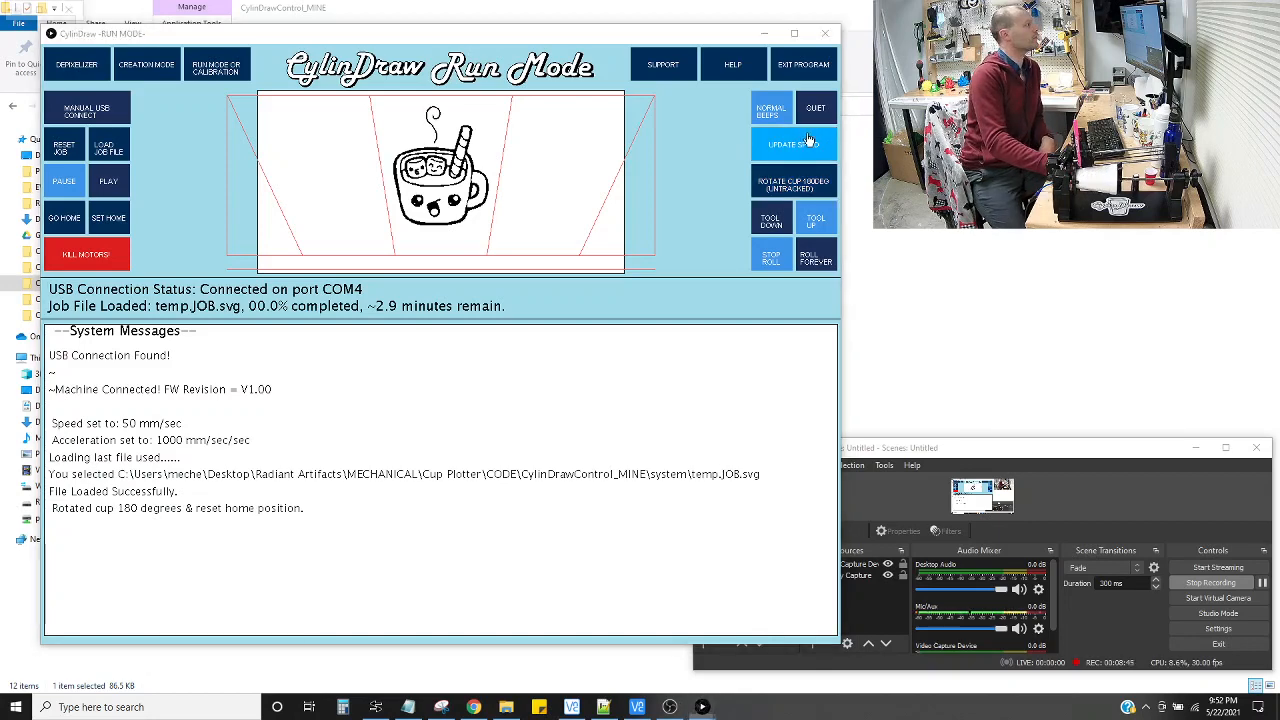
{"action": "left_click", "coordinate": [792, 144]}
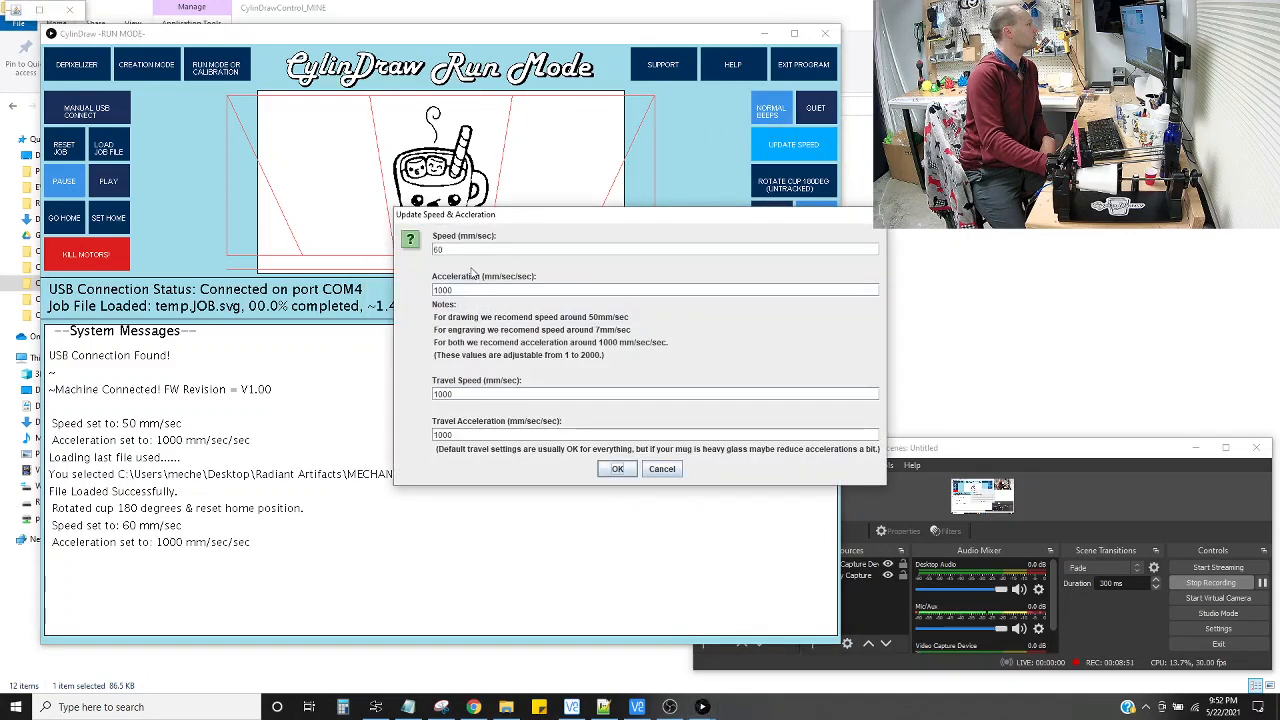
- Confirm the 65 mm/sec drawing speed and start plotting the cocoa cup job
{"action": "left_click", "coordinate": [616, 468]}
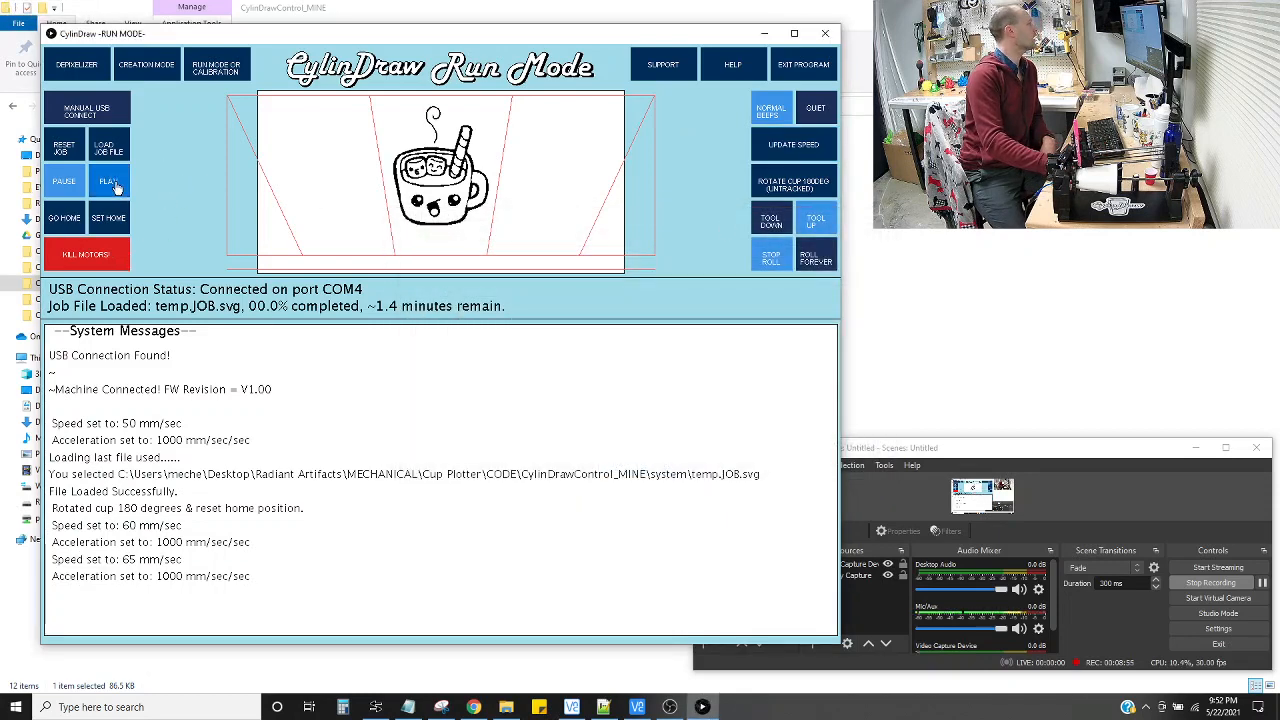
{"action": "left_click", "coordinate": [108, 180]}
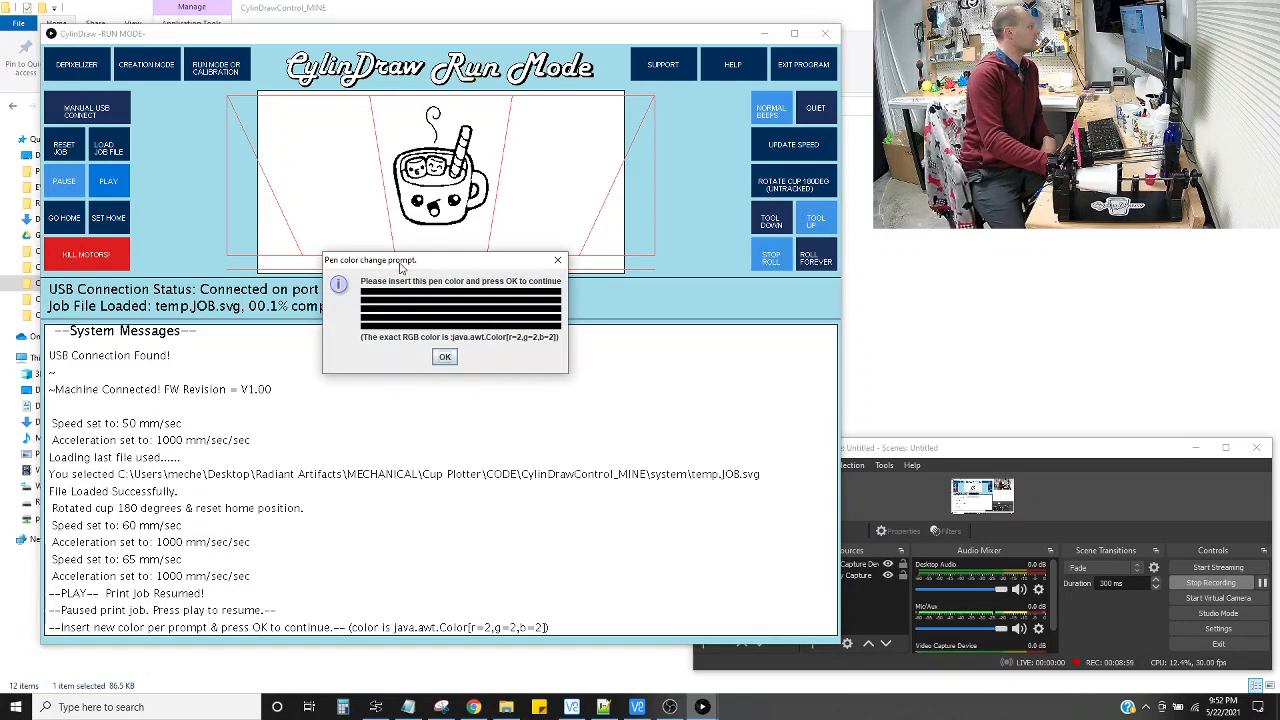
- Move the pen colour change prompt aside while the job waits for the pen
{"action": "left_click_drag", "start_coordinate": [370, 260], "coordinate": [420, 308]}
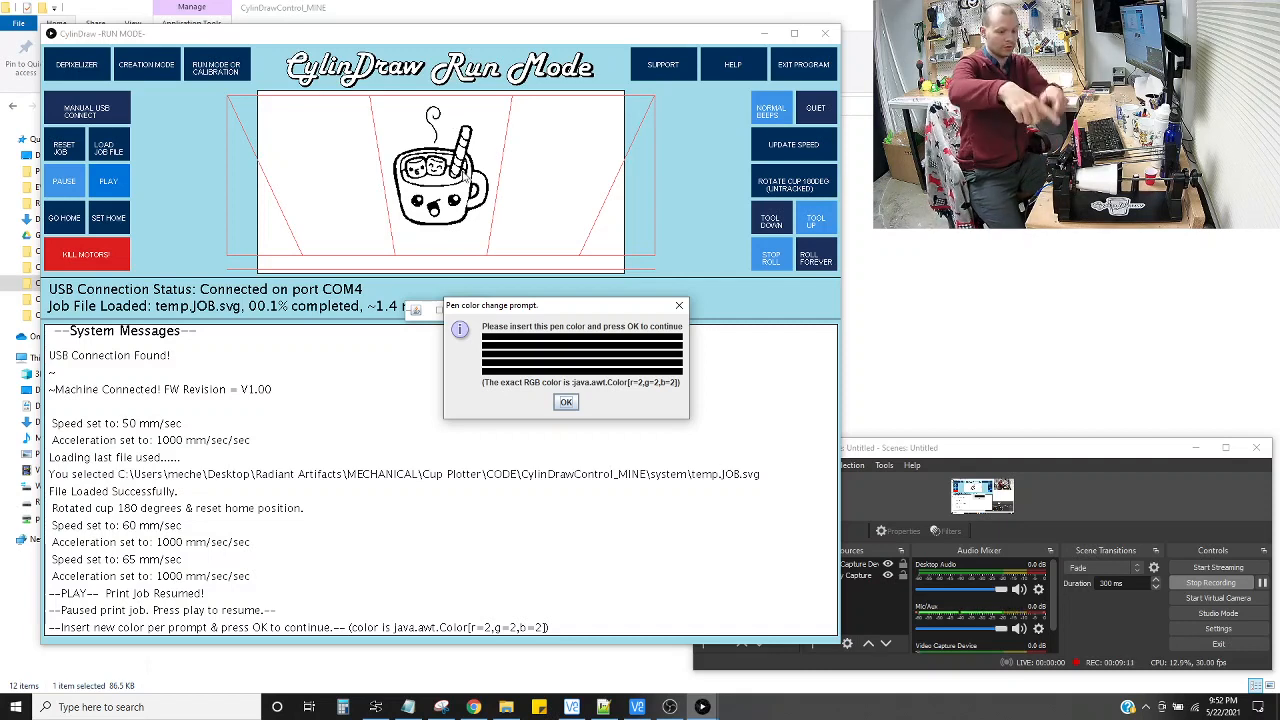
{"action": "mouse_move", "coordinate": [476, 154]}
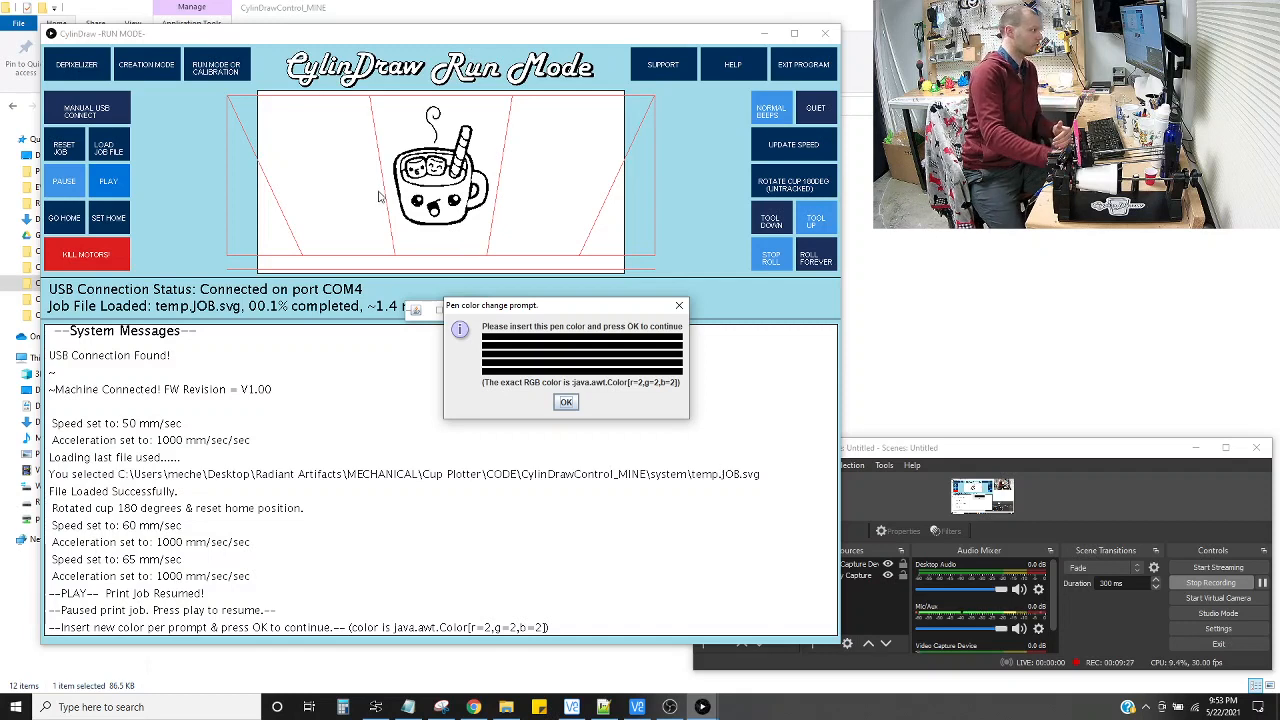
{"action": "left_click", "coordinate": [564, 400]}
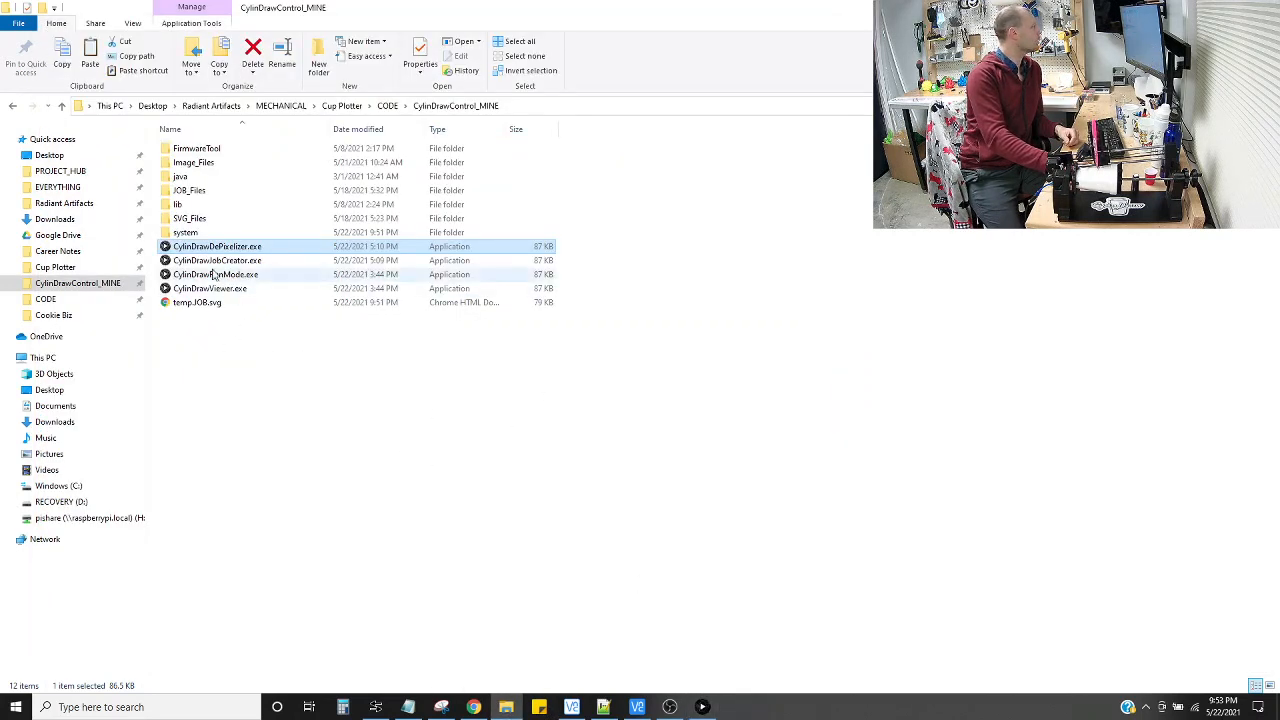
- Launch a second CylinDraw Run Mode window from CylinDrawRunMode.exe in the folder
{"action": "left_click", "coordinate": [210, 288]}
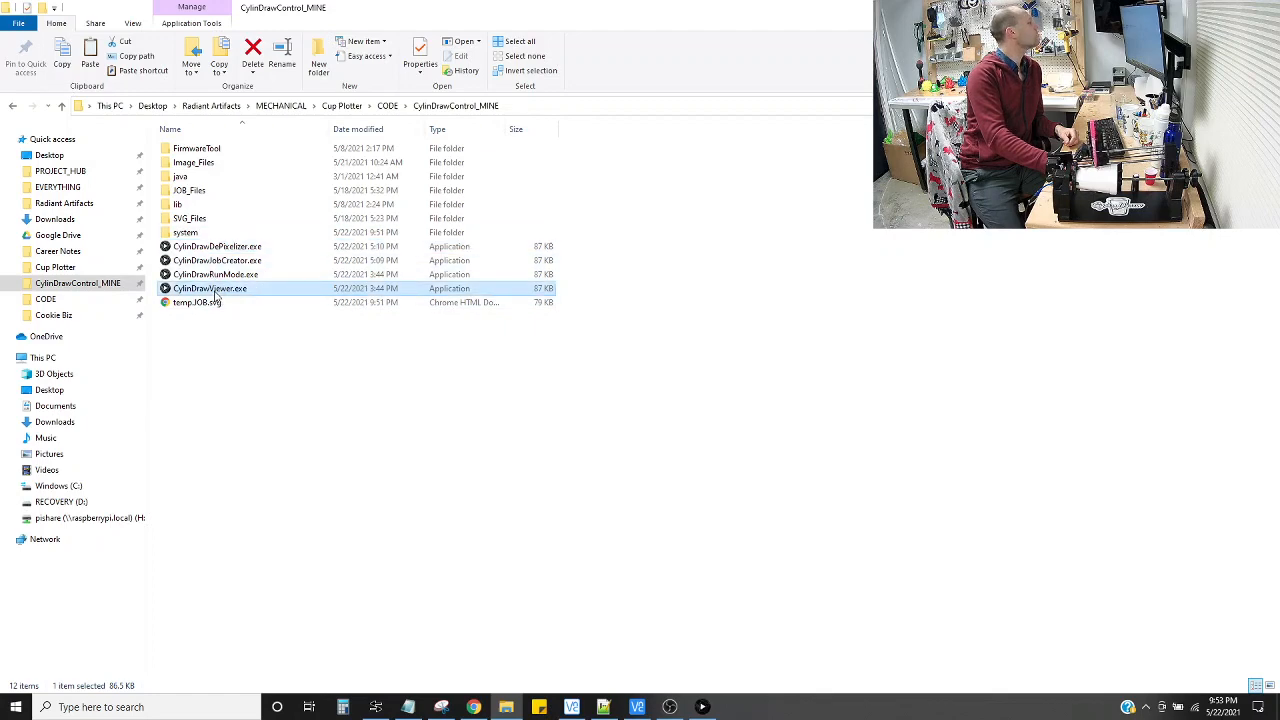
{"action": "double_click", "coordinate": [210, 288]}
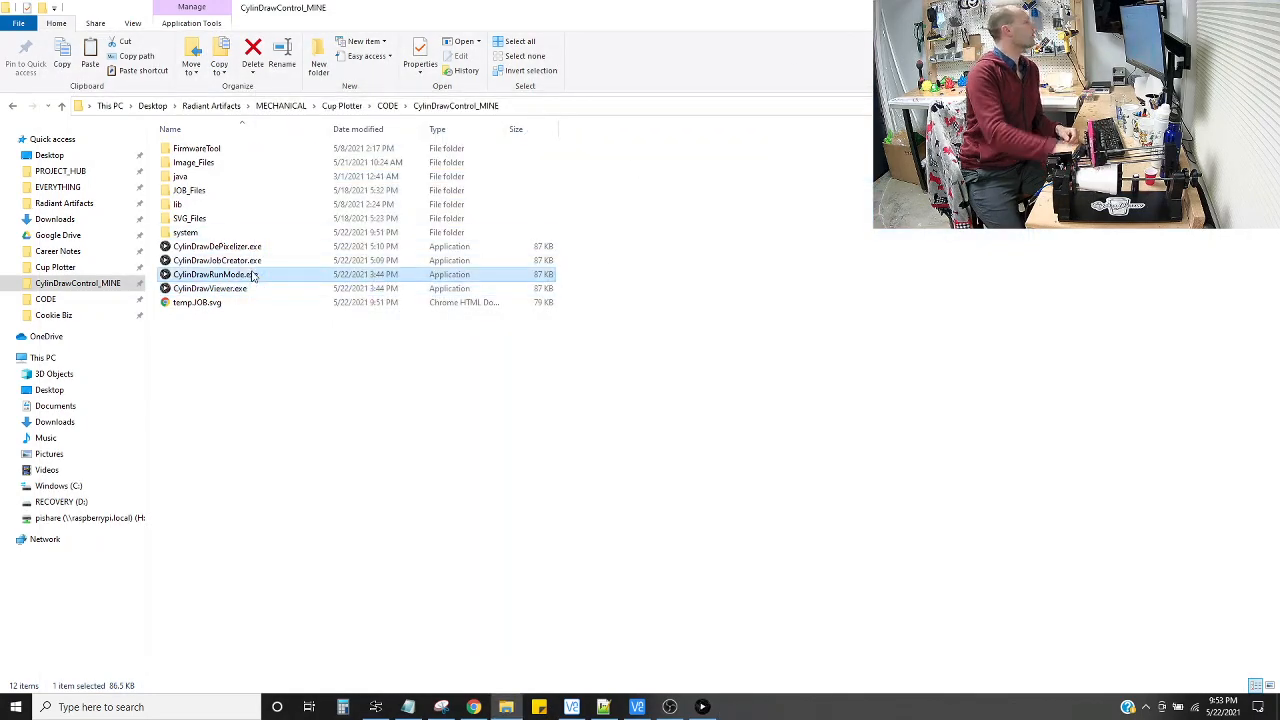
{"action": "double_click", "coordinate": [212, 274]}
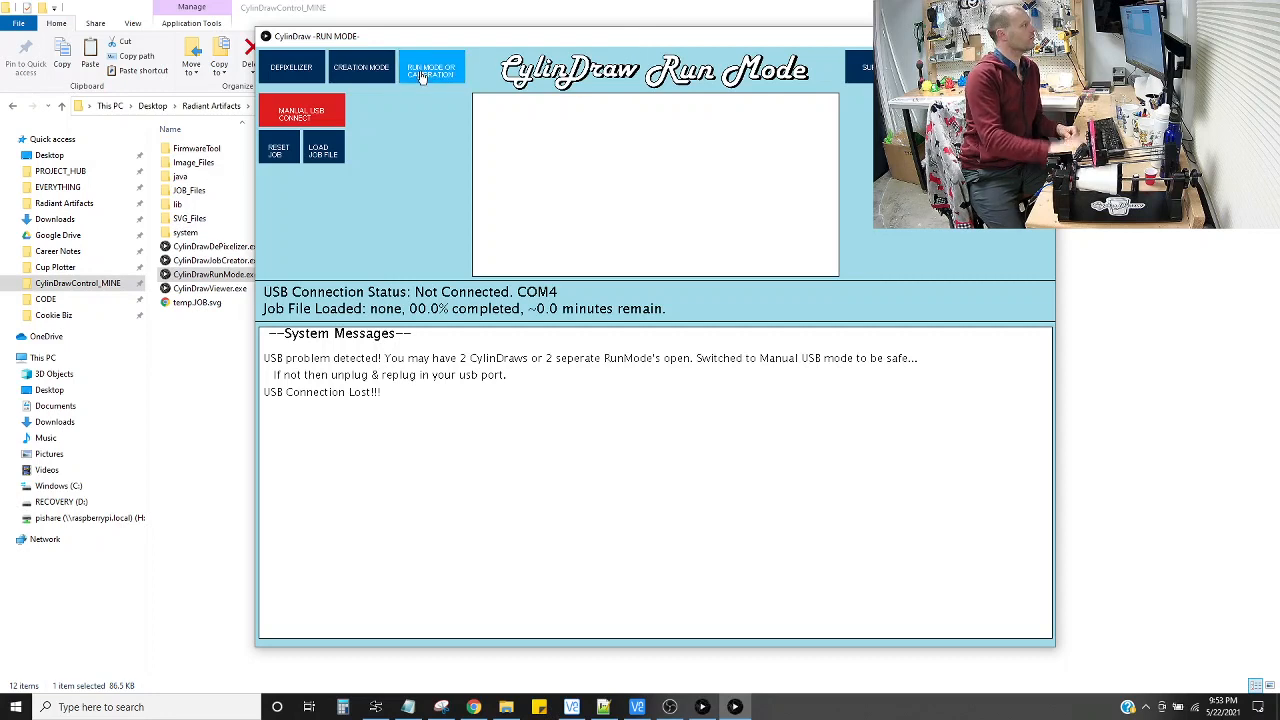
- Bring up Manual USB Connect and cancel without selecting a serial port
{"action": "left_click", "coordinate": [300, 110]}
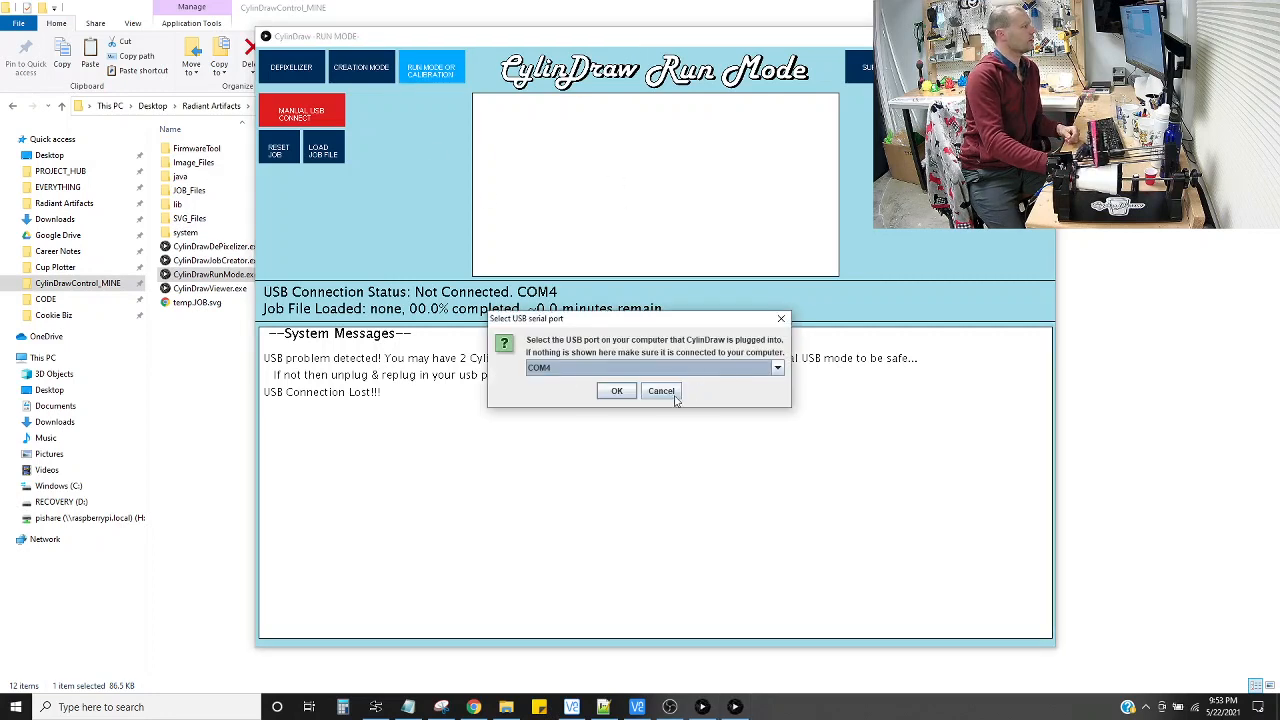
{"action": "left_click", "coordinate": [660, 390]}
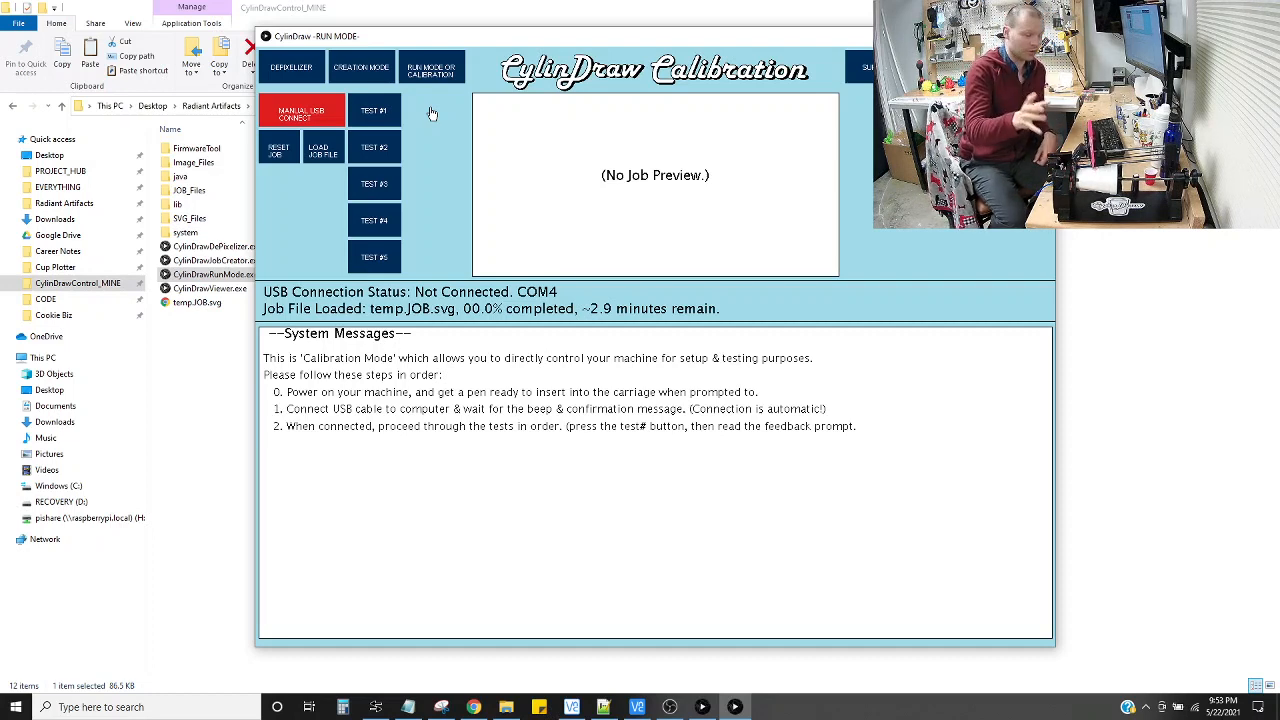
{"action": "mouse_move", "coordinate": [436, 144]}
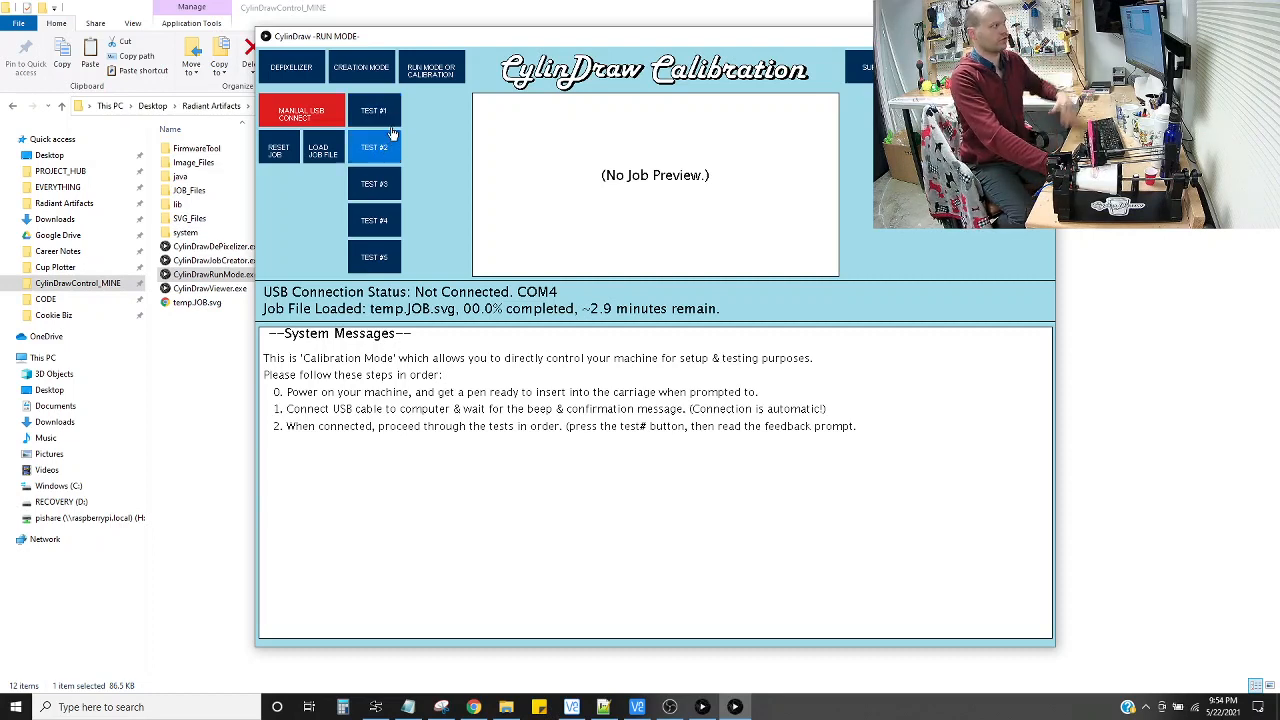
{"action": "mouse_move", "coordinate": [480, 100]}
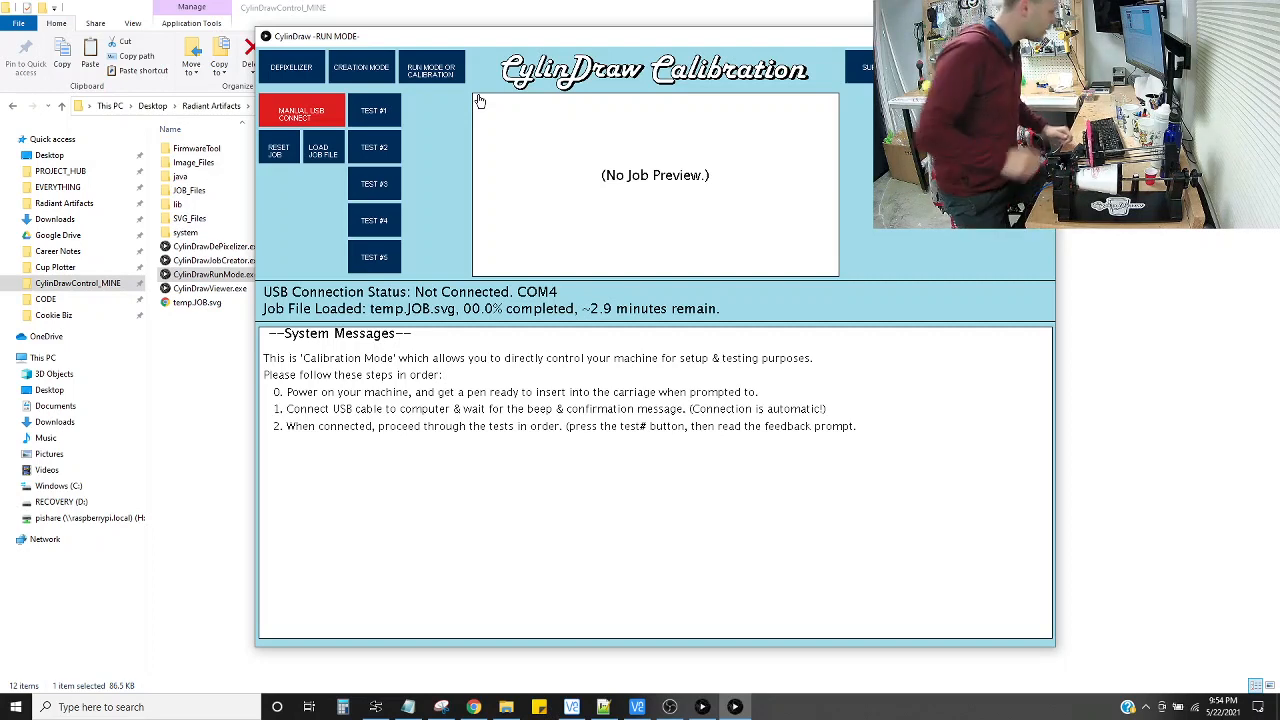
- Switch the disconnected window into Calibration mode listing its machine tests
{"action": "left_click", "coordinate": [668, 708]}
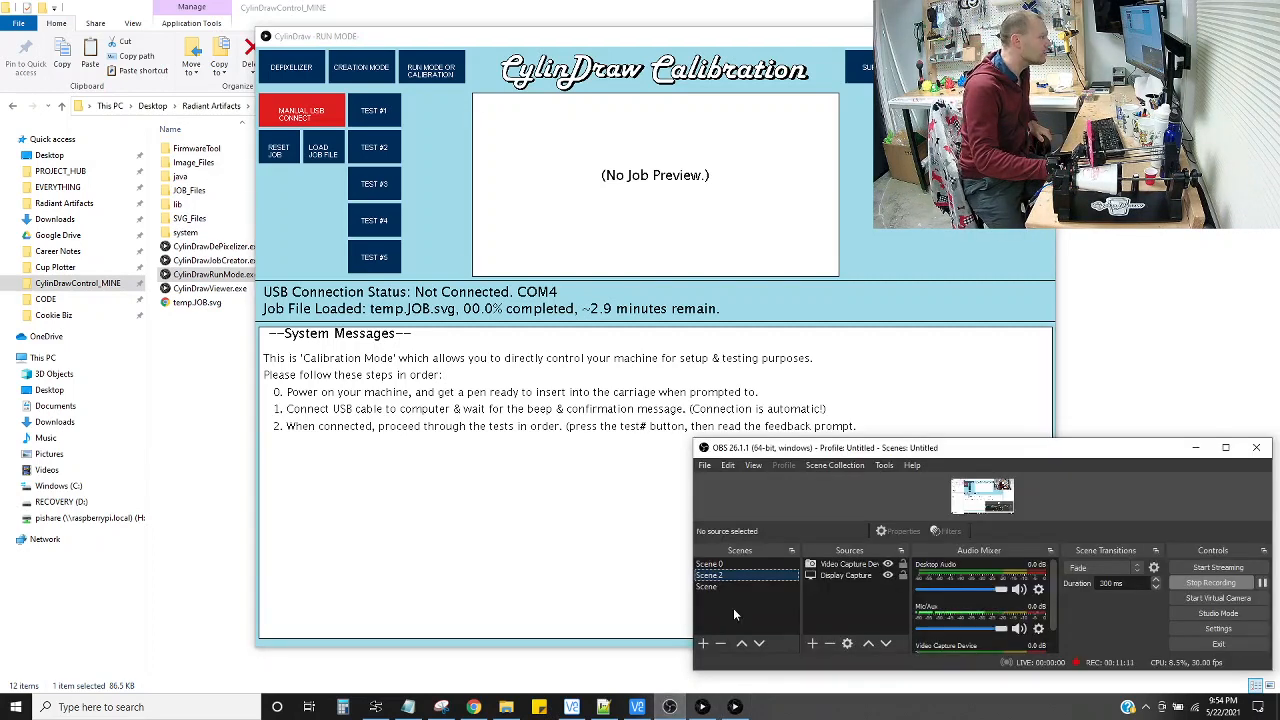
{"action": "mouse_move", "coordinate": [700, 708]}
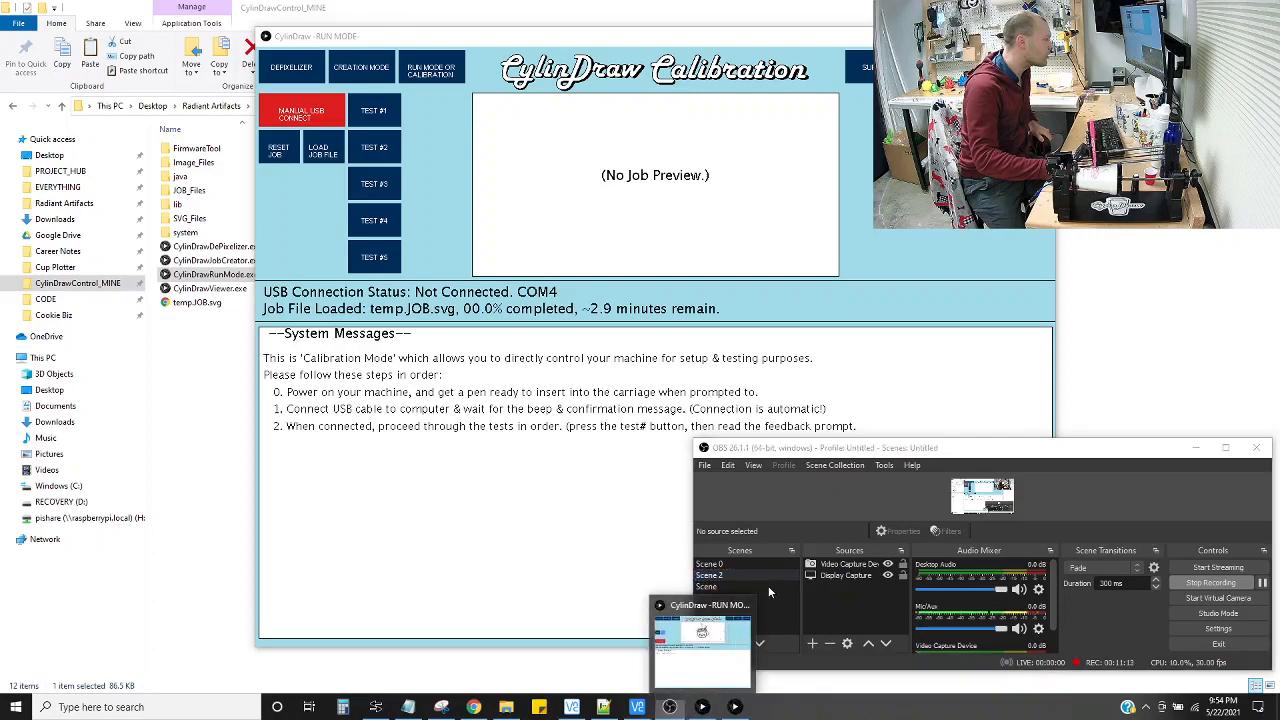
- Bring the OBS Studio recording window to the front over the calibration screen
{"action": "left_click", "coordinate": [710, 576]}
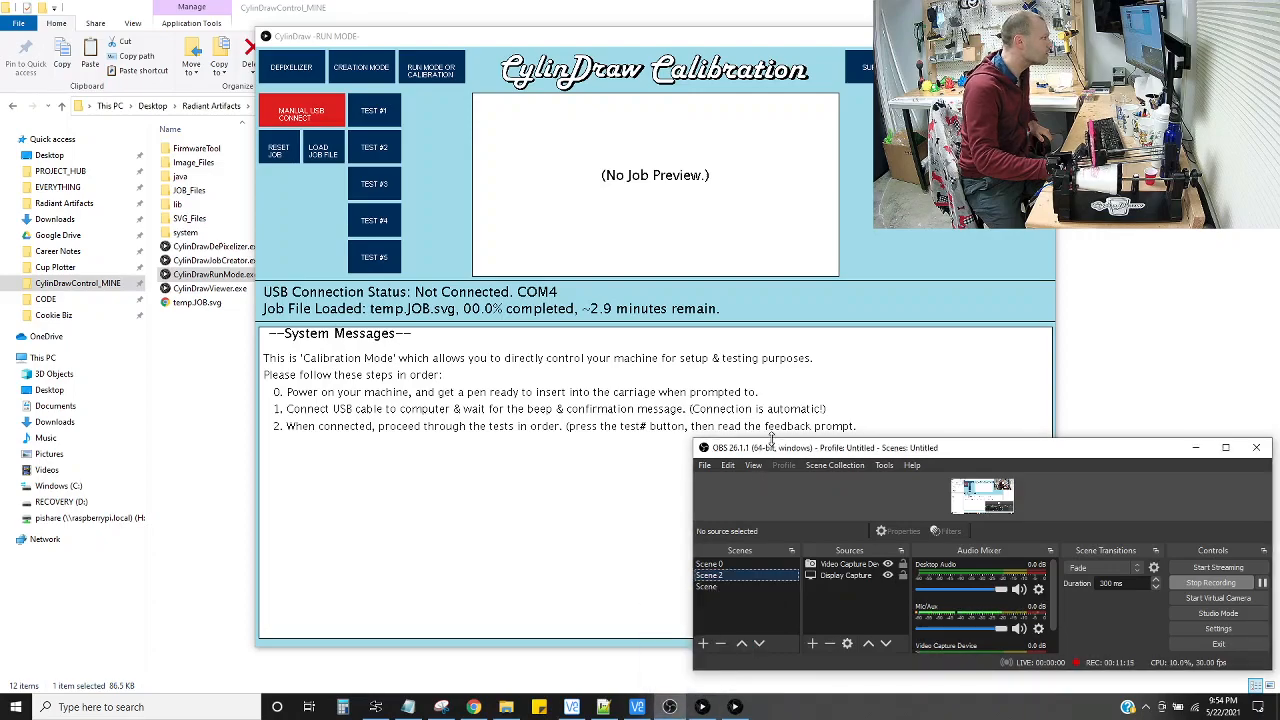